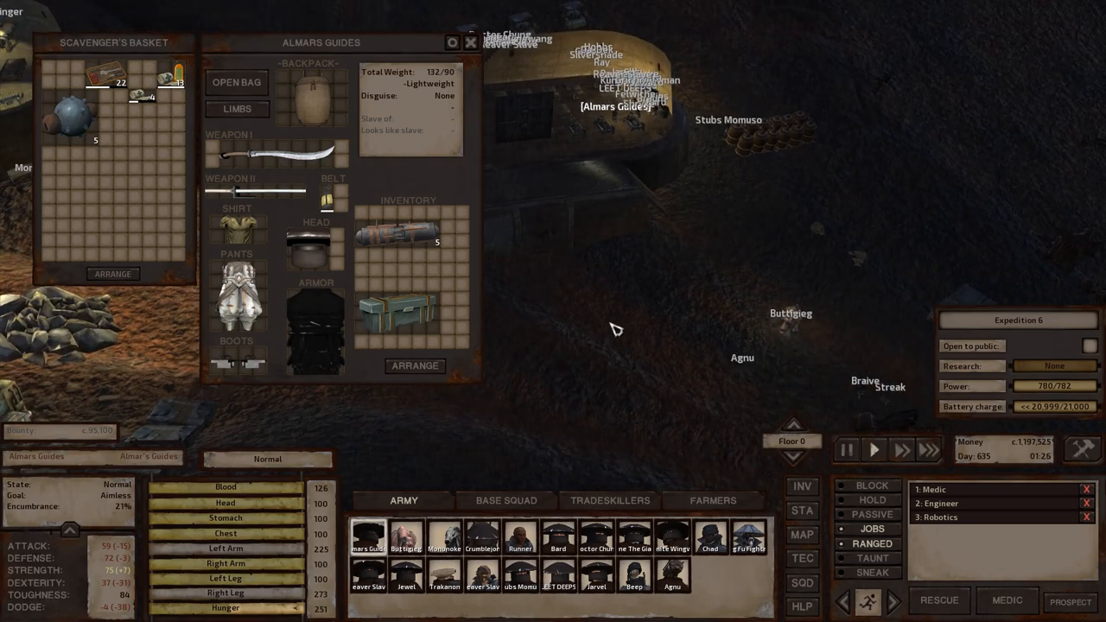
Switch to the browser tab showing Almar's Guides' 'Best Weapons to Use and Why - Kenshi' page.
click(470, 41)
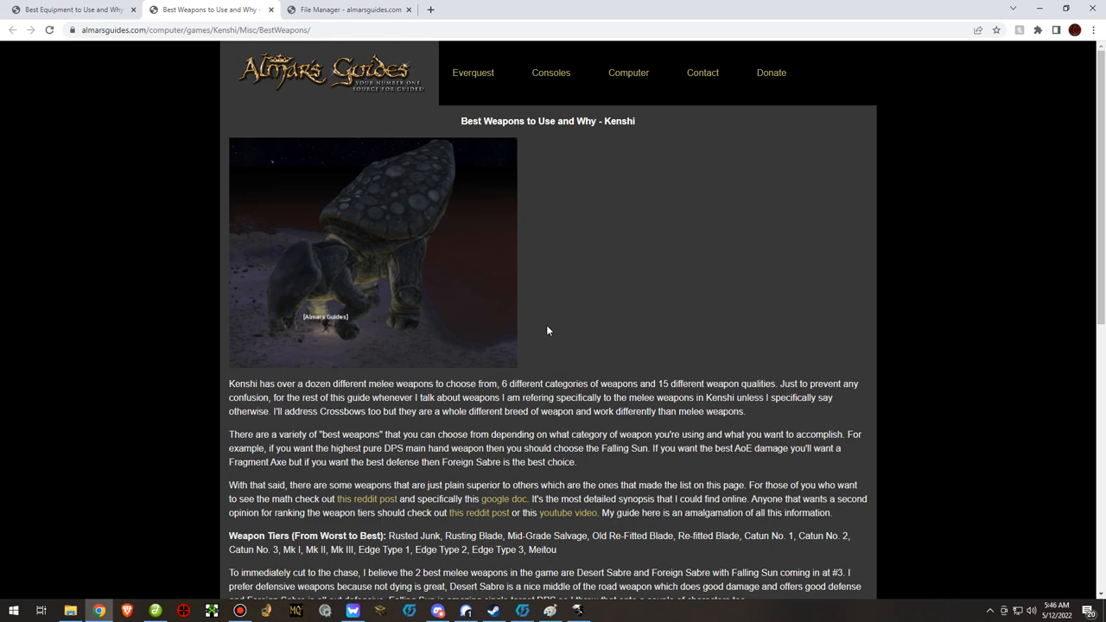
Scroll past the intro and Weapon Tiers paragraph to the 'Best Weapon Types in Kenshi' list.
scroll(down, 3)
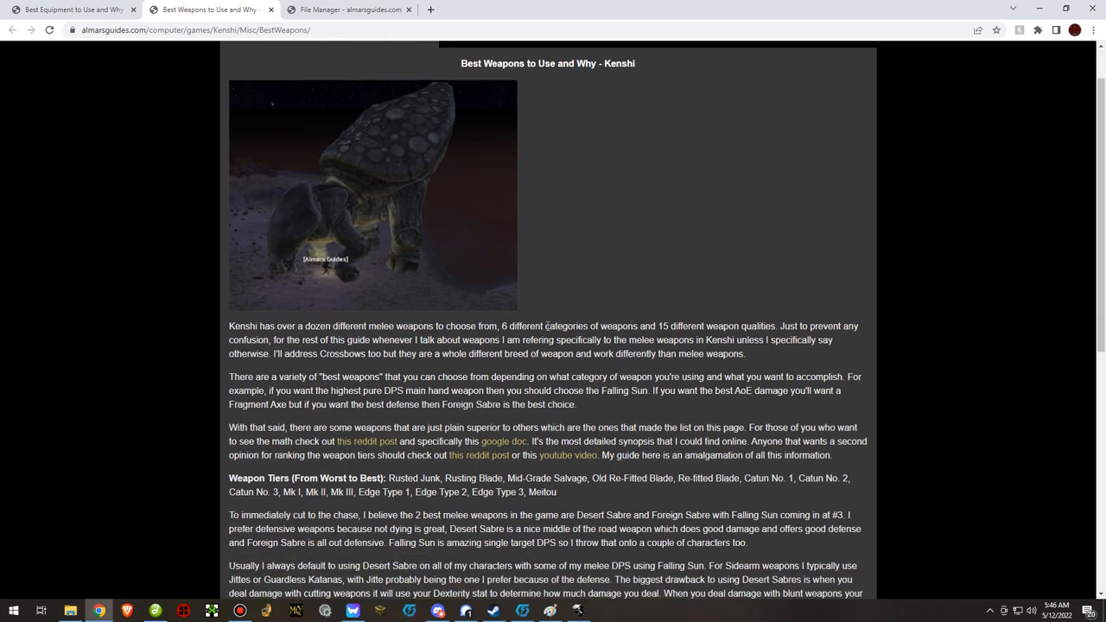
scroll(down, 3)
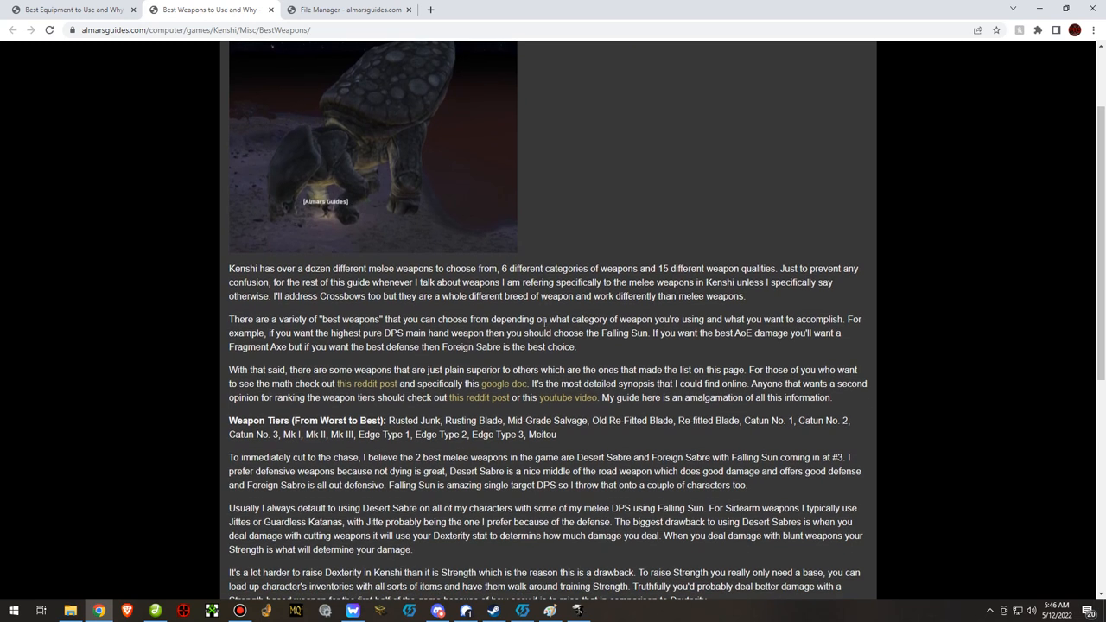
mouse_move(366, 383)
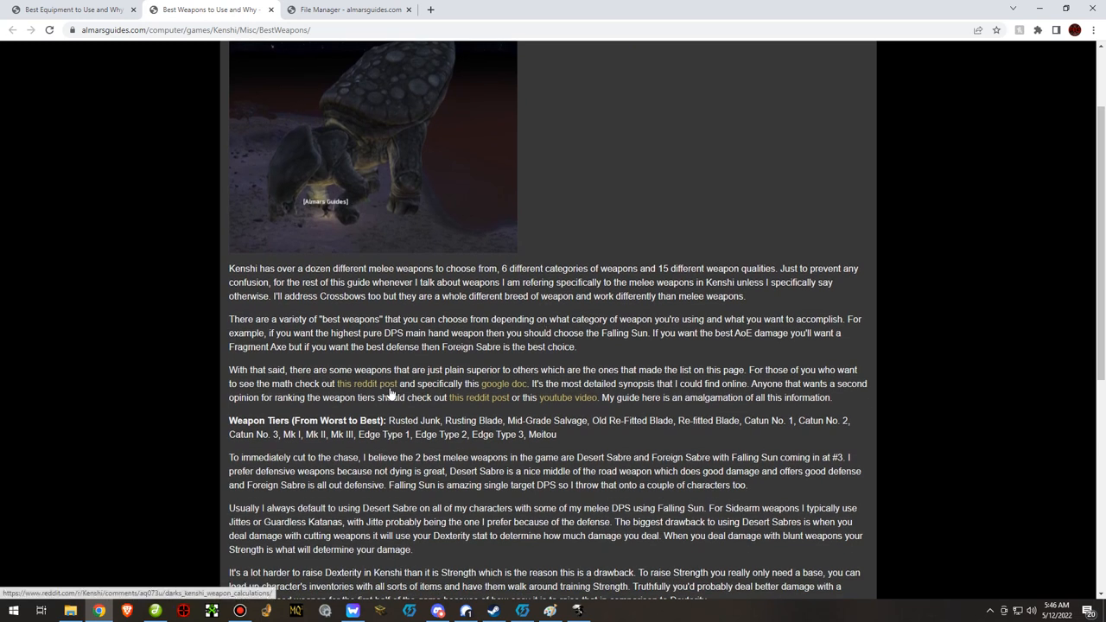
mouse_move(371, 386)
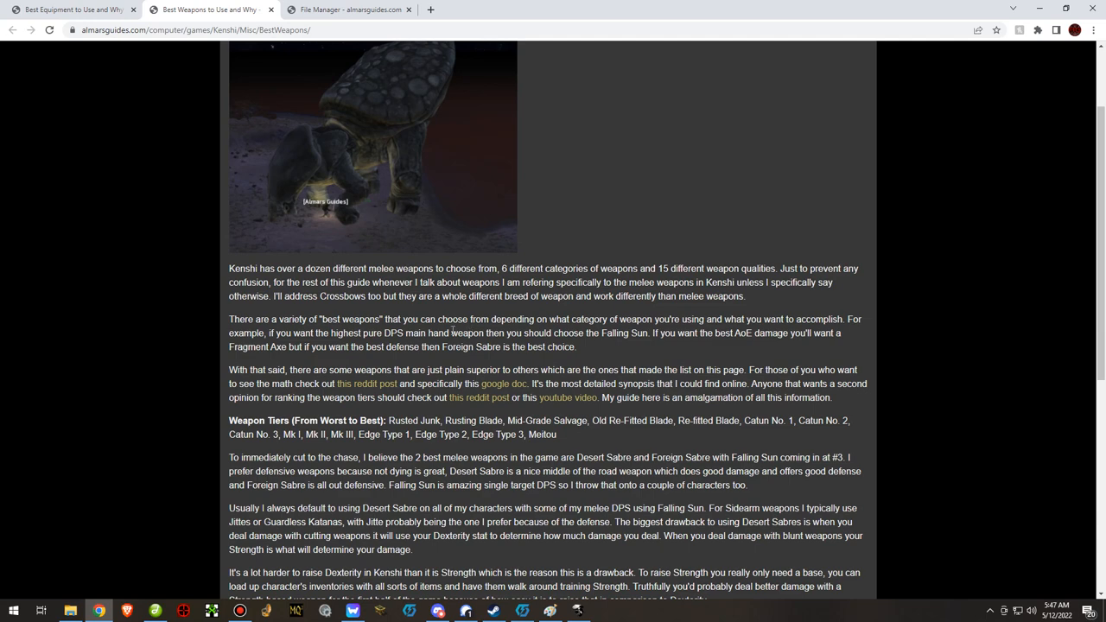
scroll(down, 3)
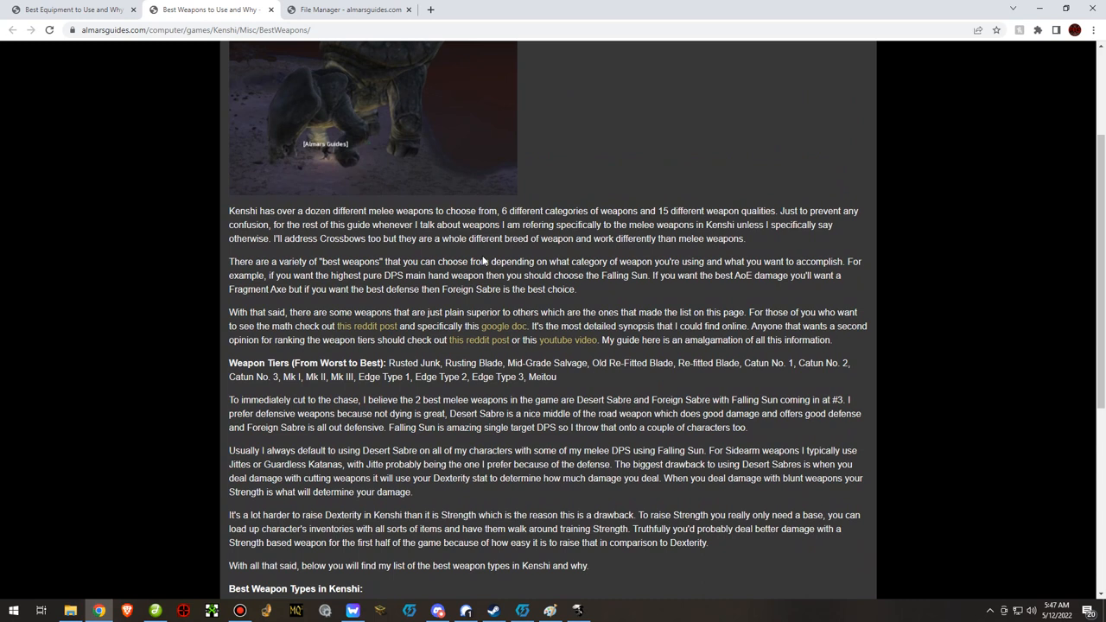
mouse_move(487, 379)
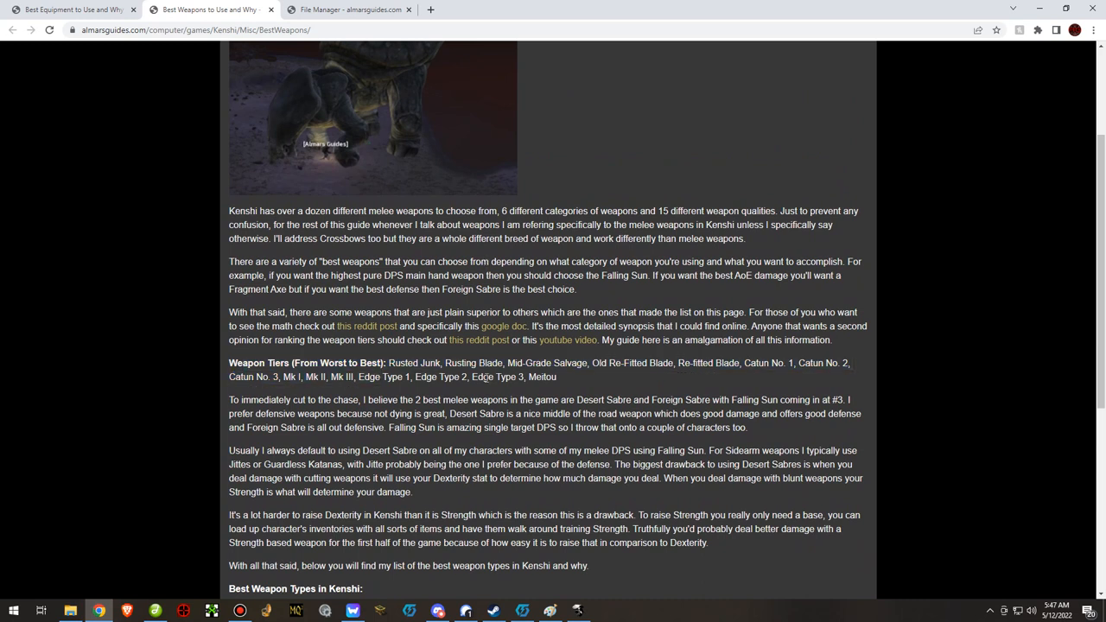
mouse_move(535, 394)
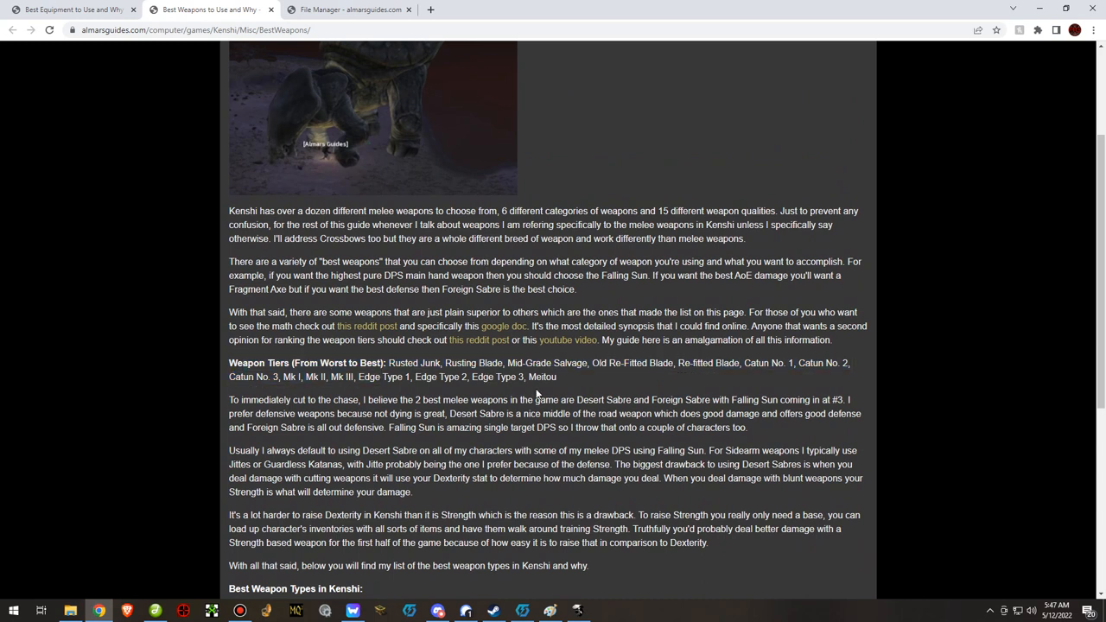
scroll(down, 3)
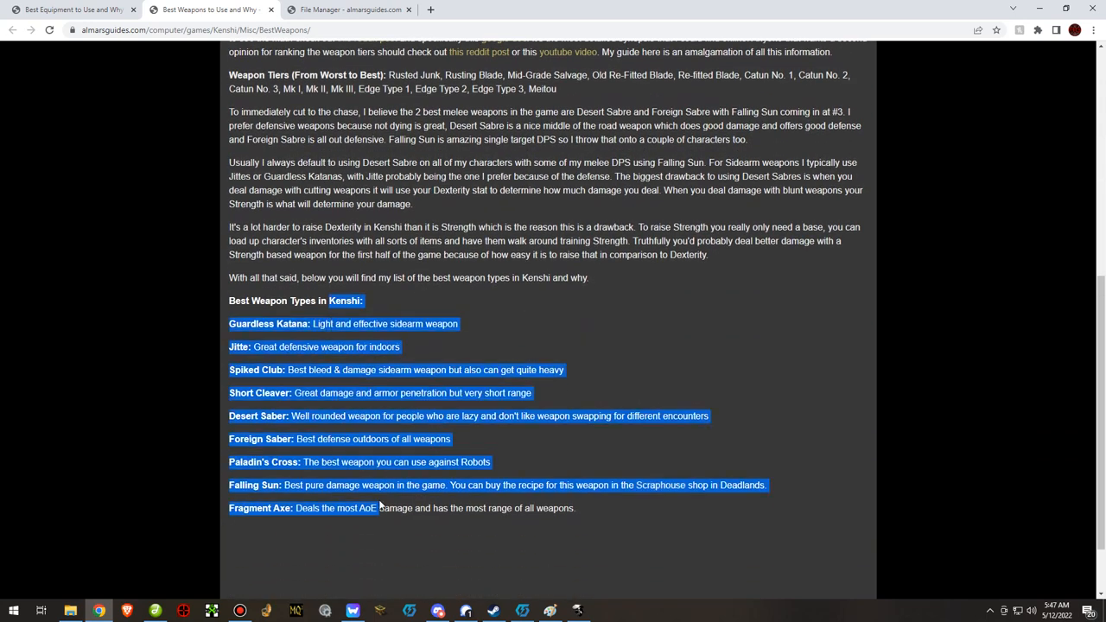
Scroll to the page end and highlight the paragraph on raising Strength versus Dexterity.
scroll(down, 3)
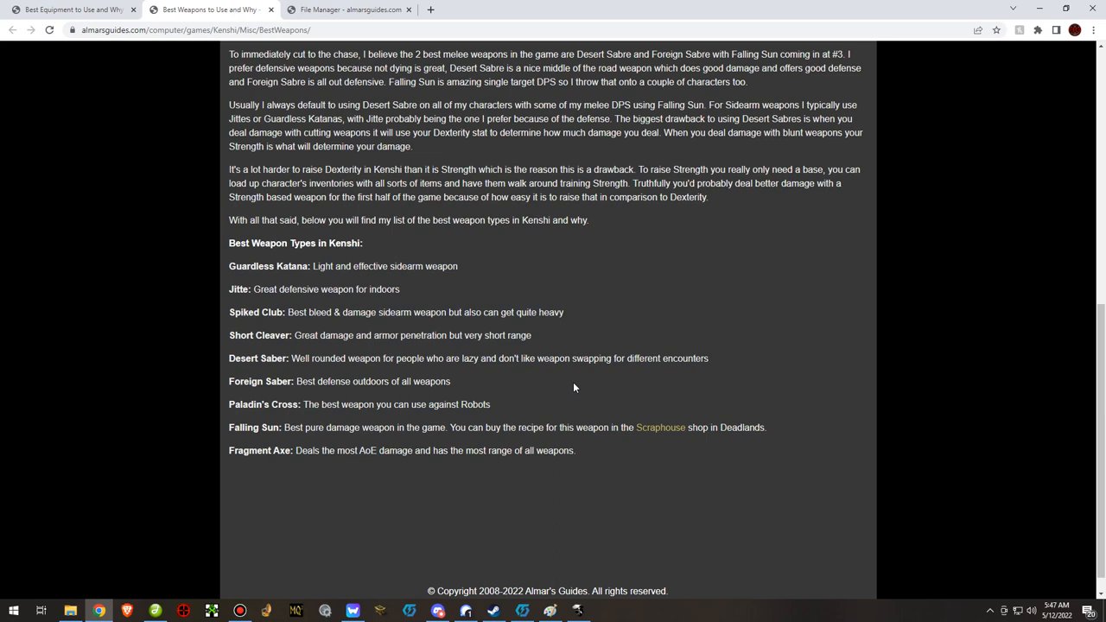
mouse_move(270, 278)
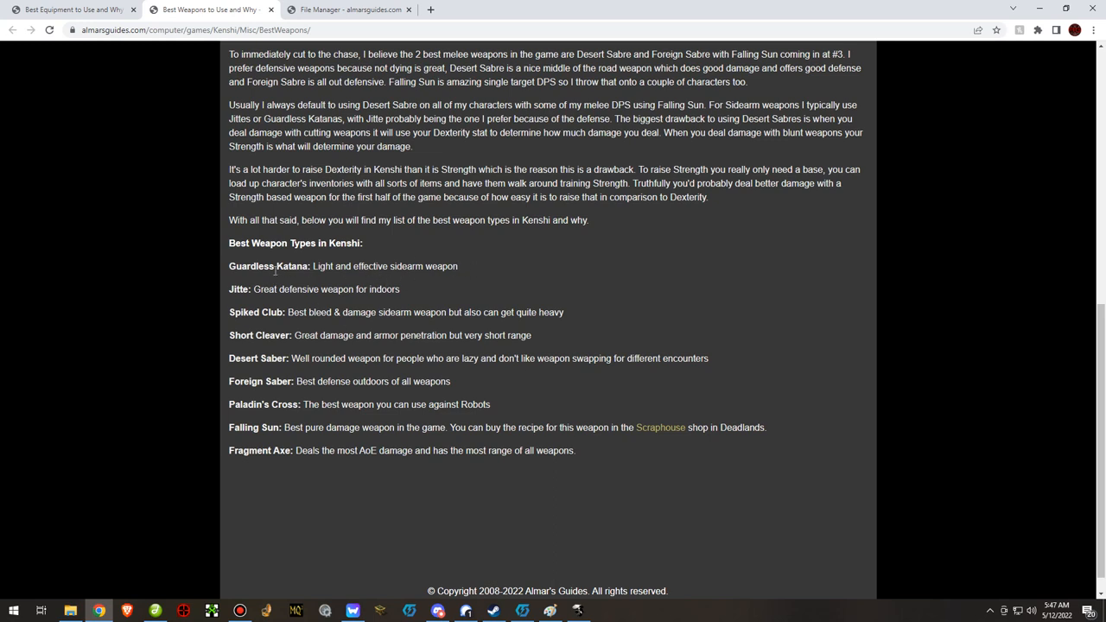
mouse_move(398, 290)
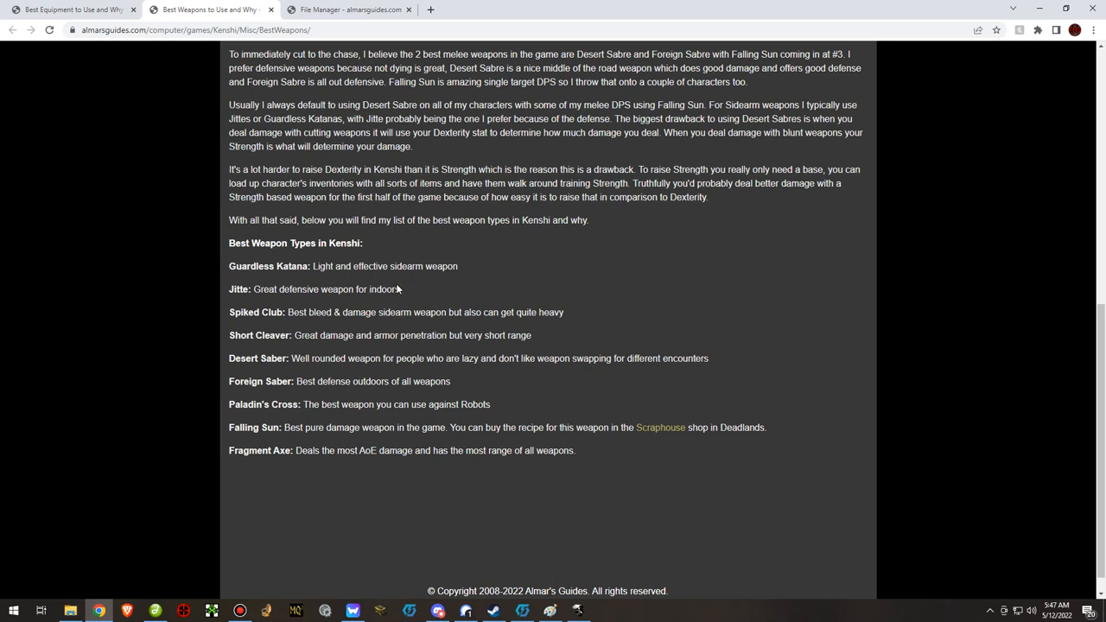
mouse_move(409, 290)
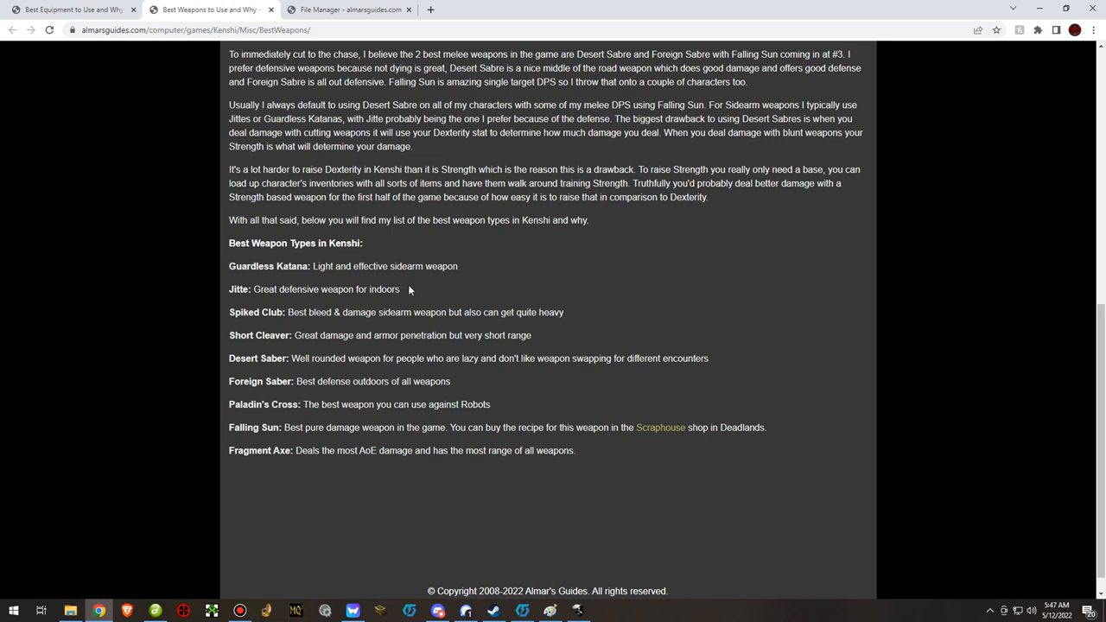
mouse_move(401, 288)
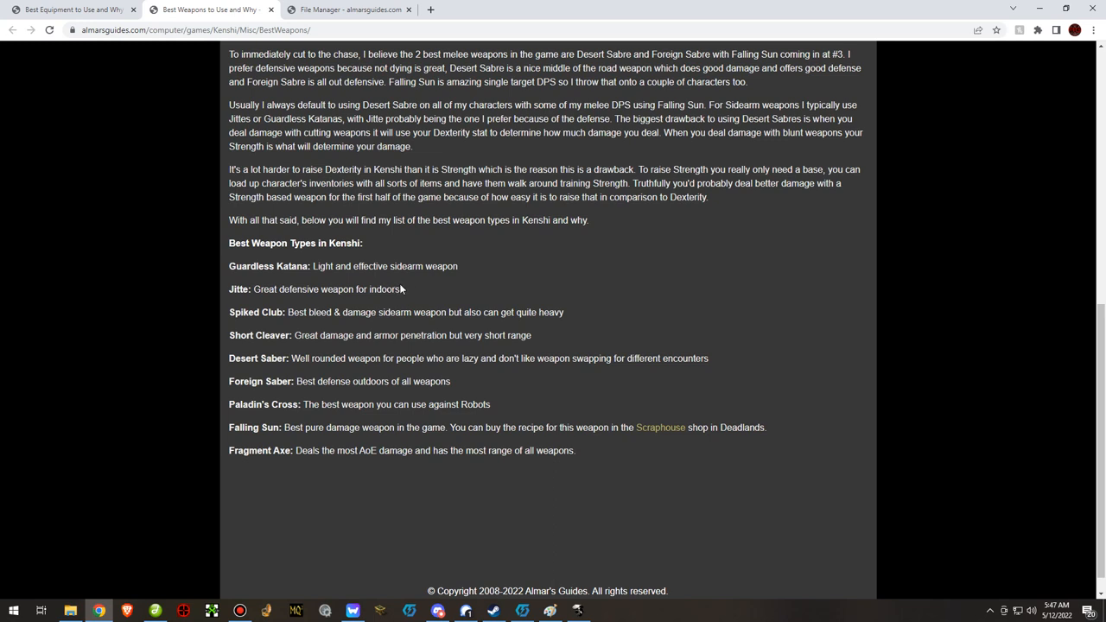
drag(228, 170, 506, 183)
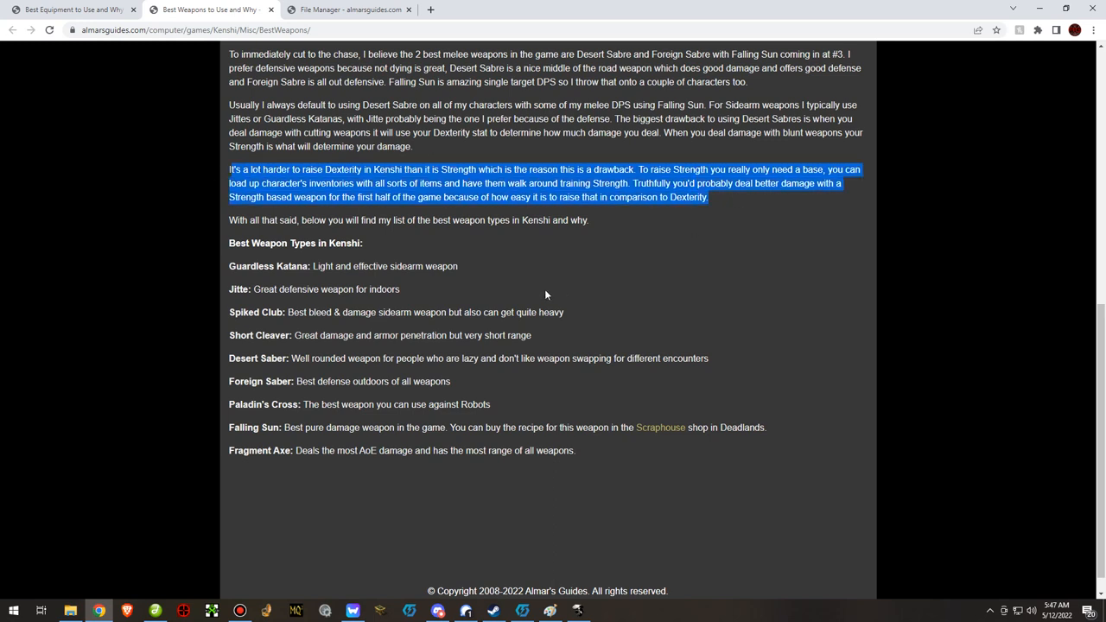
mouse_move(273, 305)
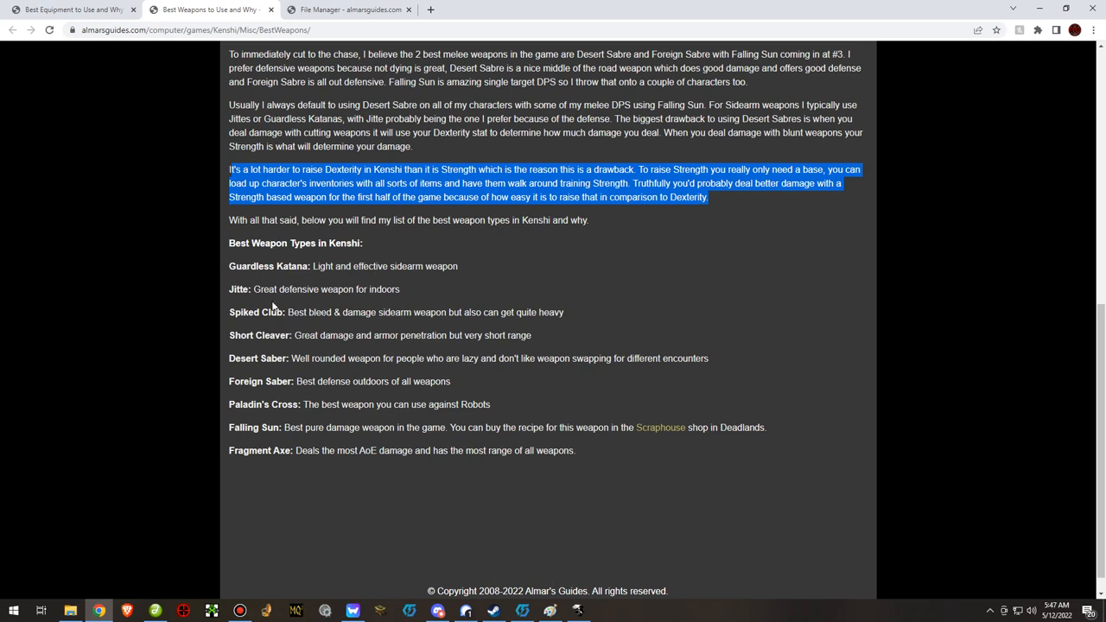
mouse_move(273, 270)
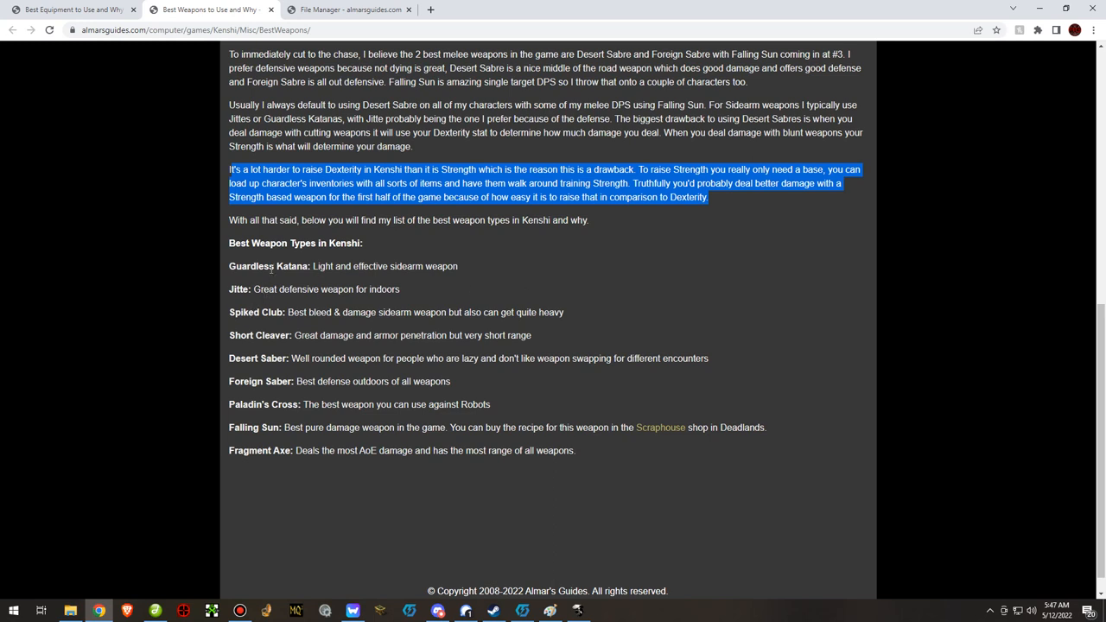
mouse_move(423, 279)
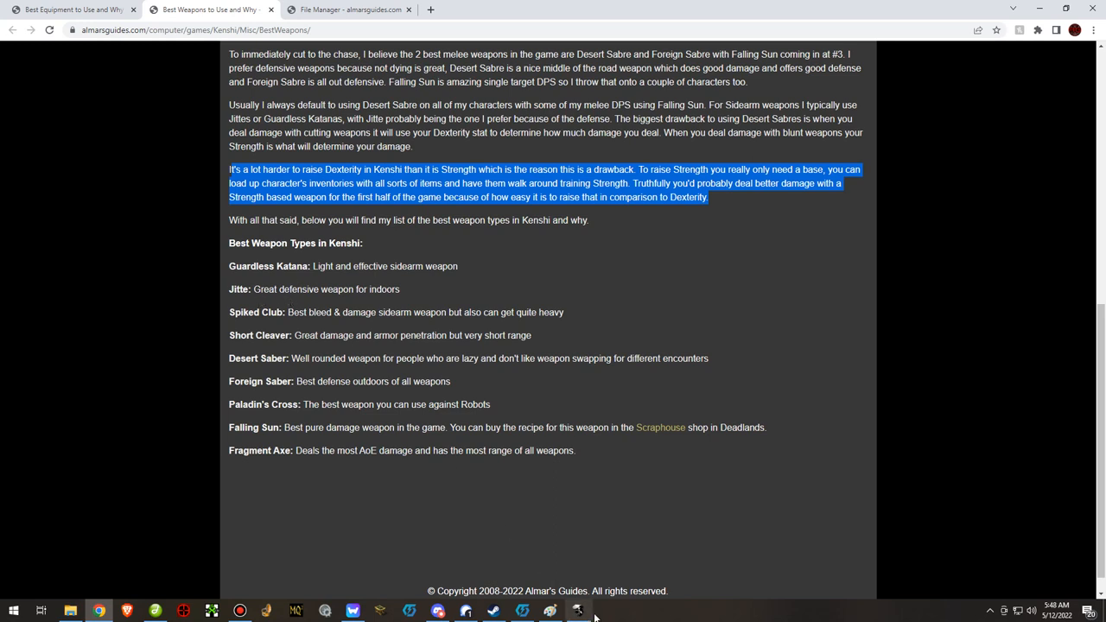
click(577, 611)
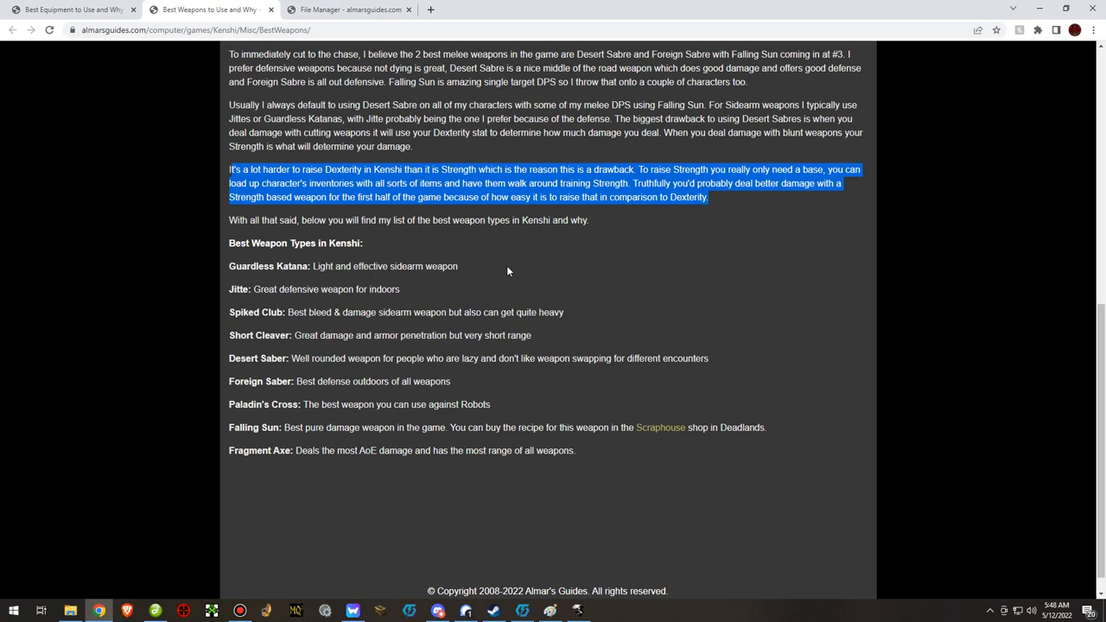
mouse_move(458, 254)
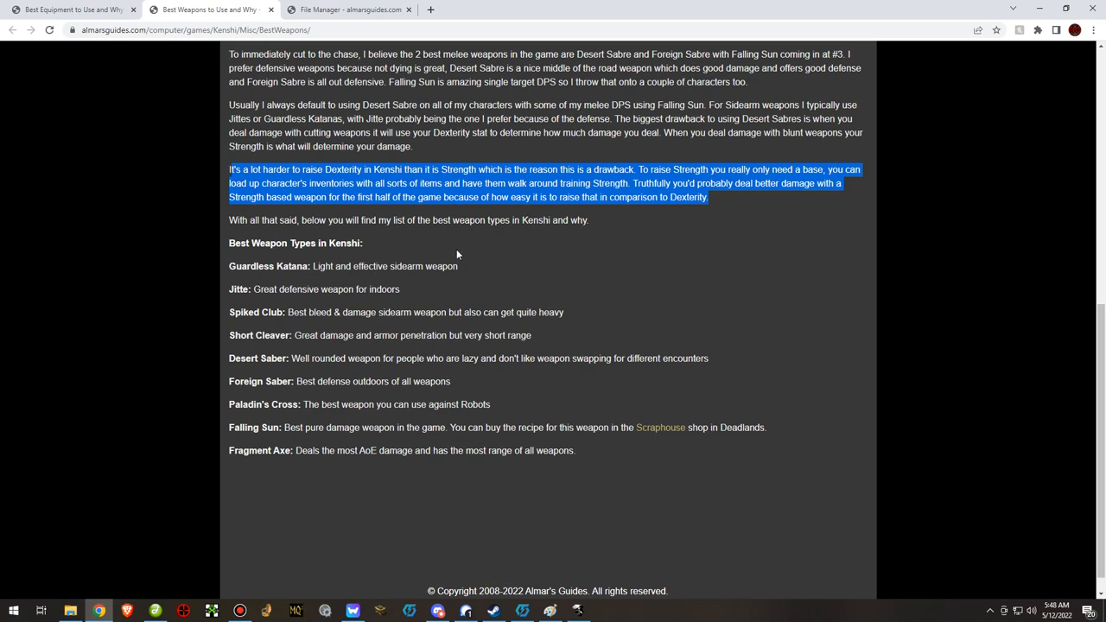
mouse_move(291, 279)
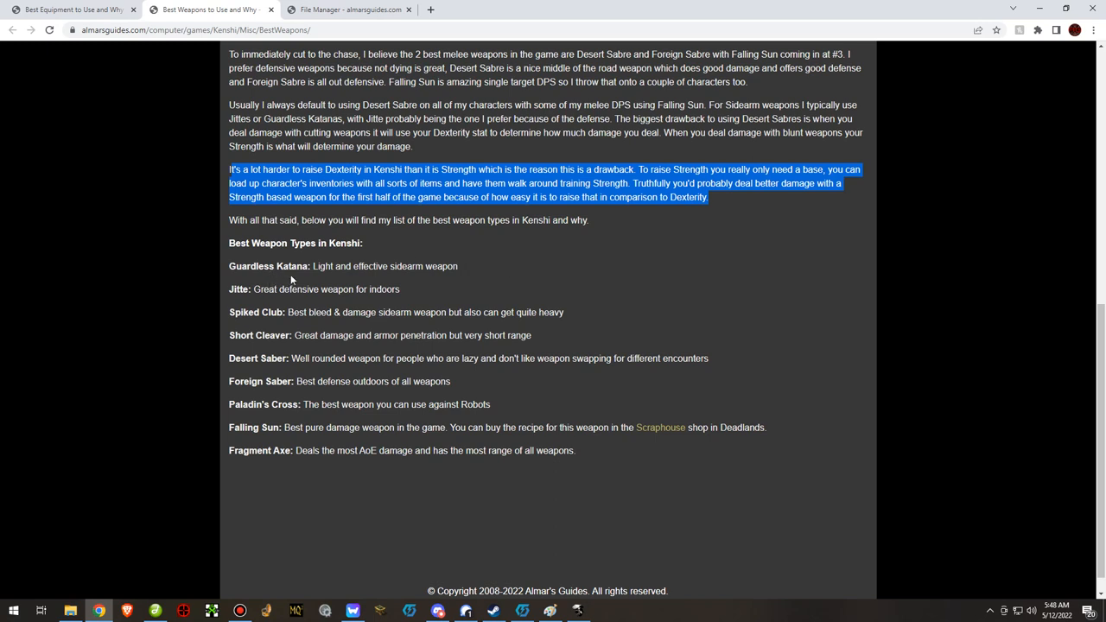
mouse_move(445, 287)
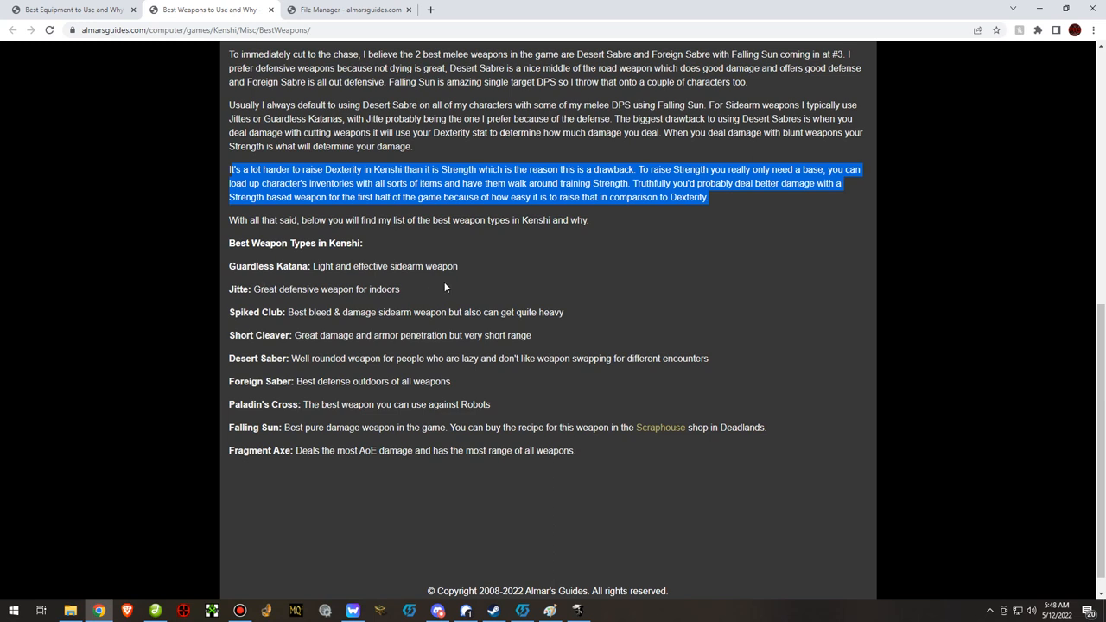
click(445, 286)
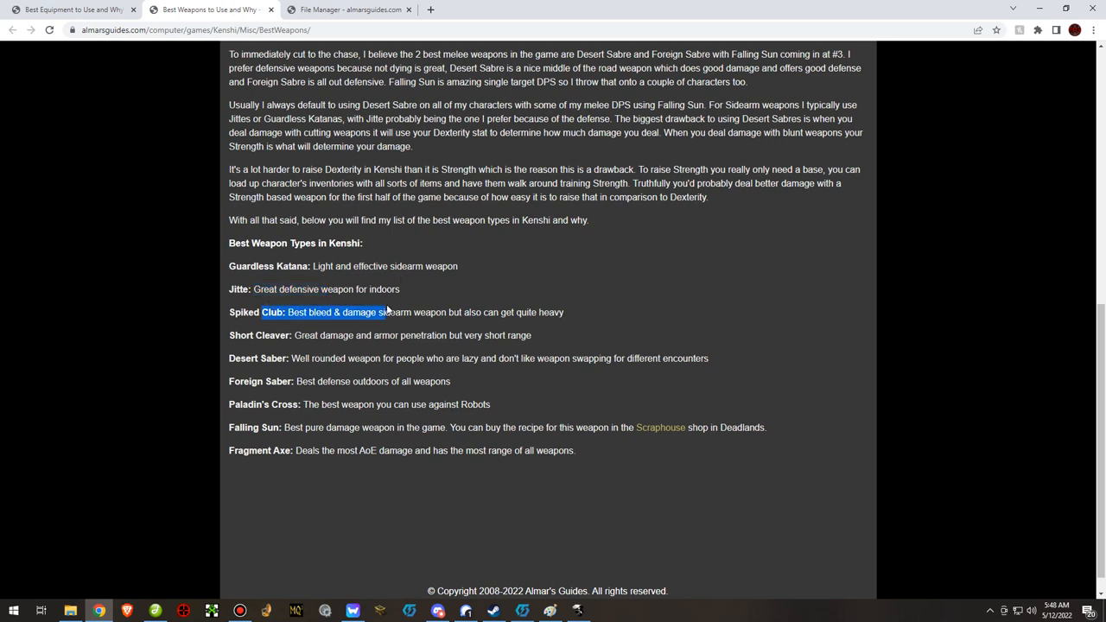
mouse_move(387, 309)
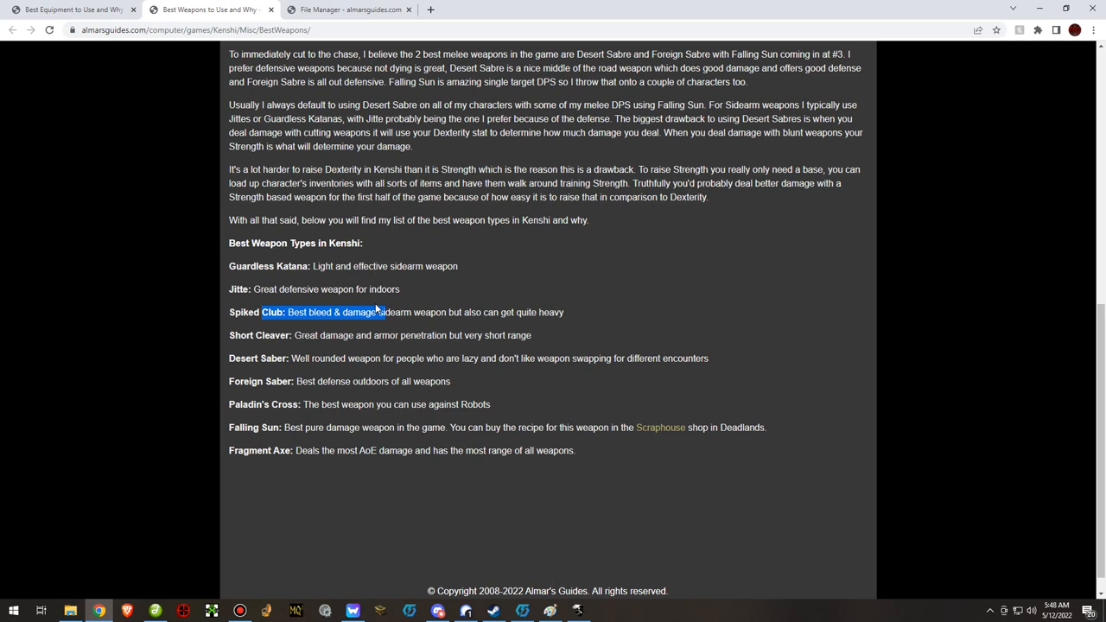
mouse_move(432, 298)
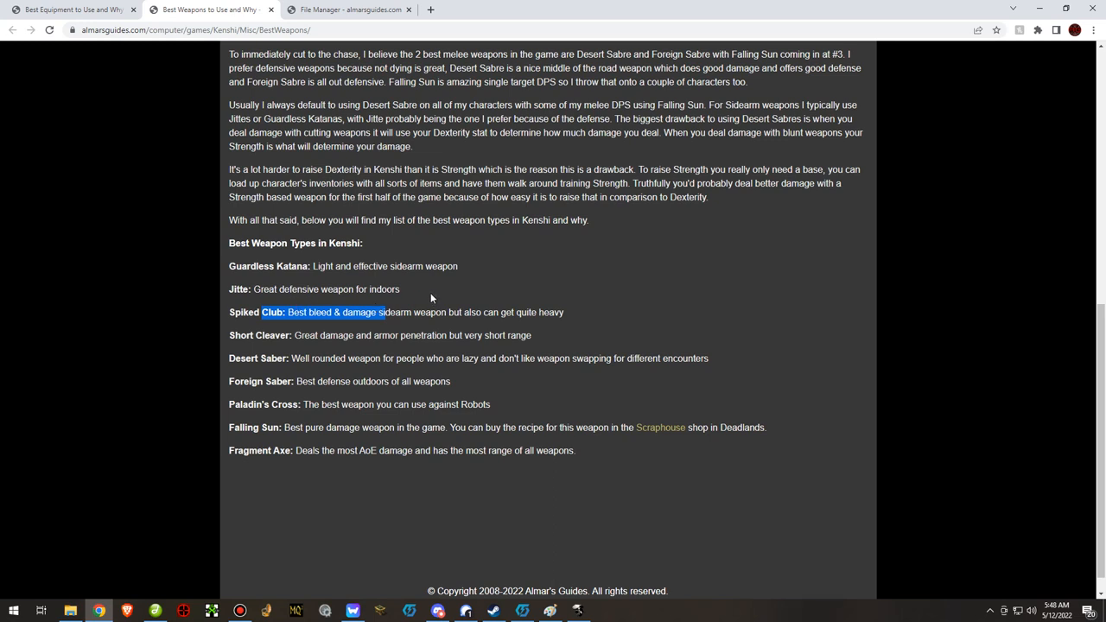
mouse_move(427, 297)
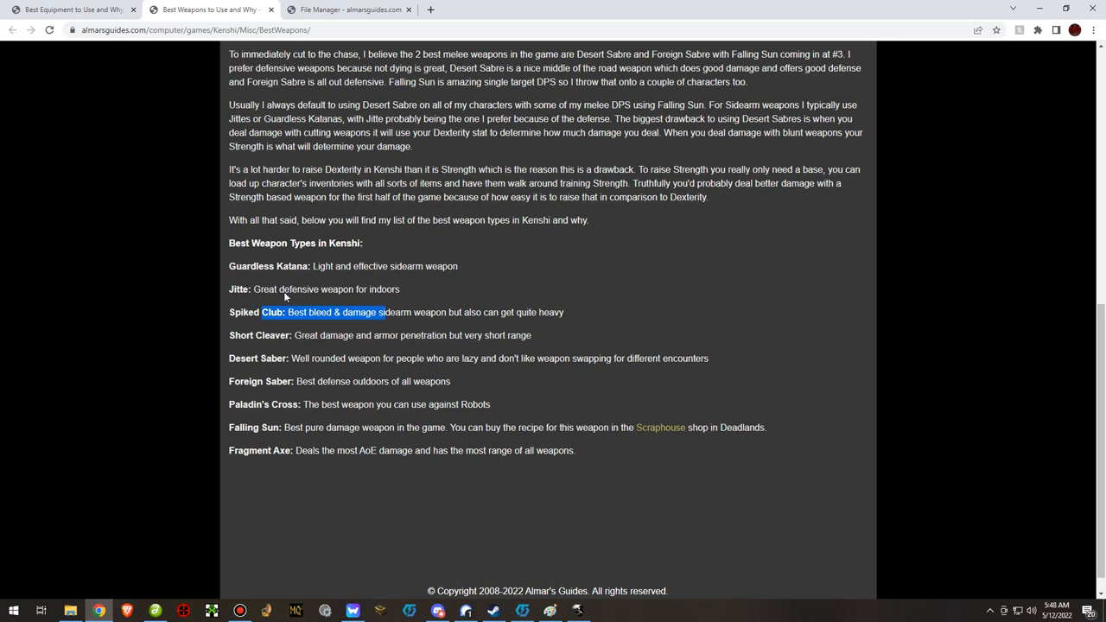
mouse_move(410, 283)
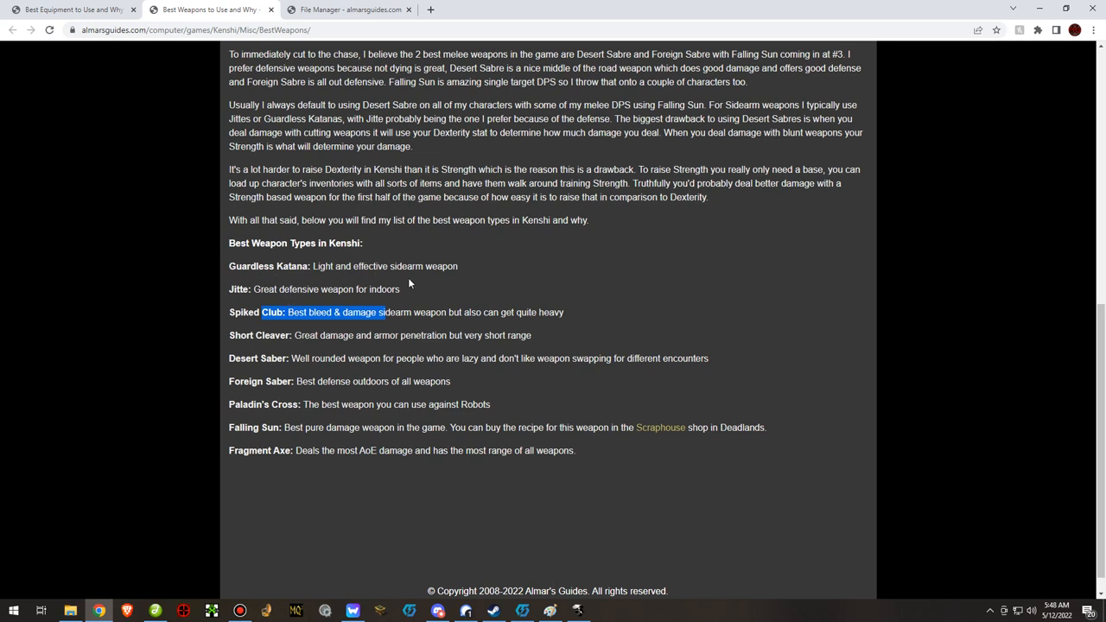
mouse_move(402, 284)
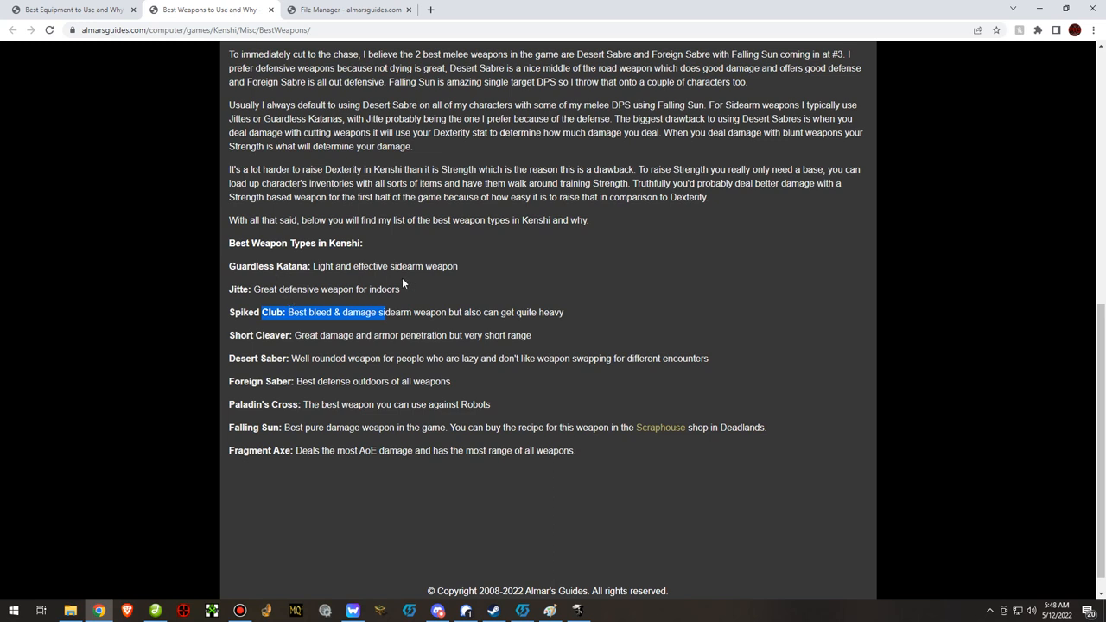
mouse_move(415, 293)
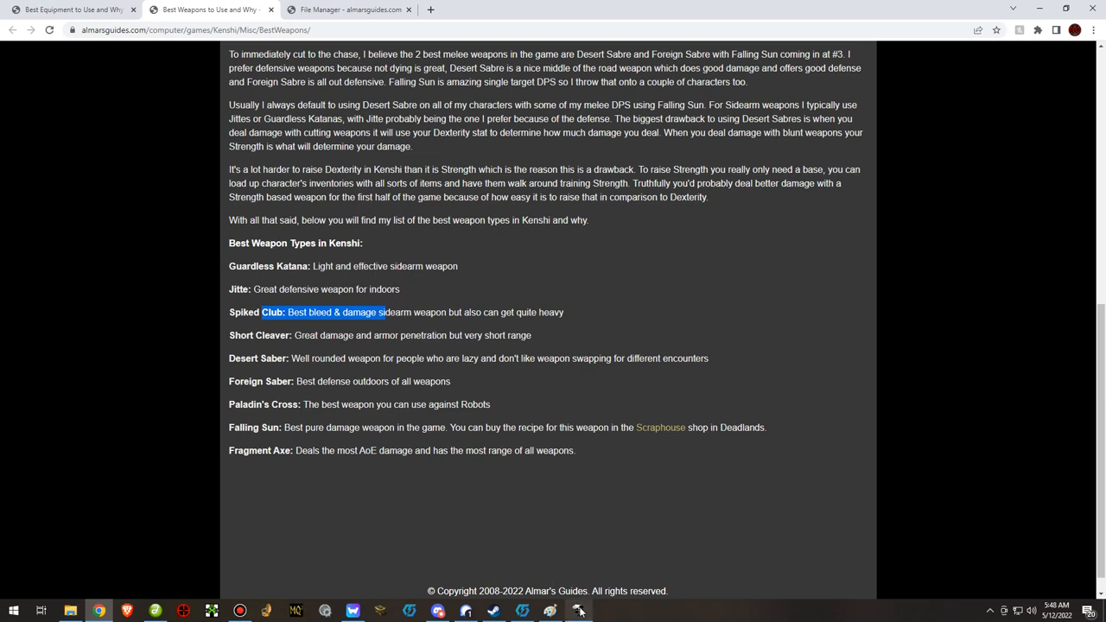
click(577, 611)
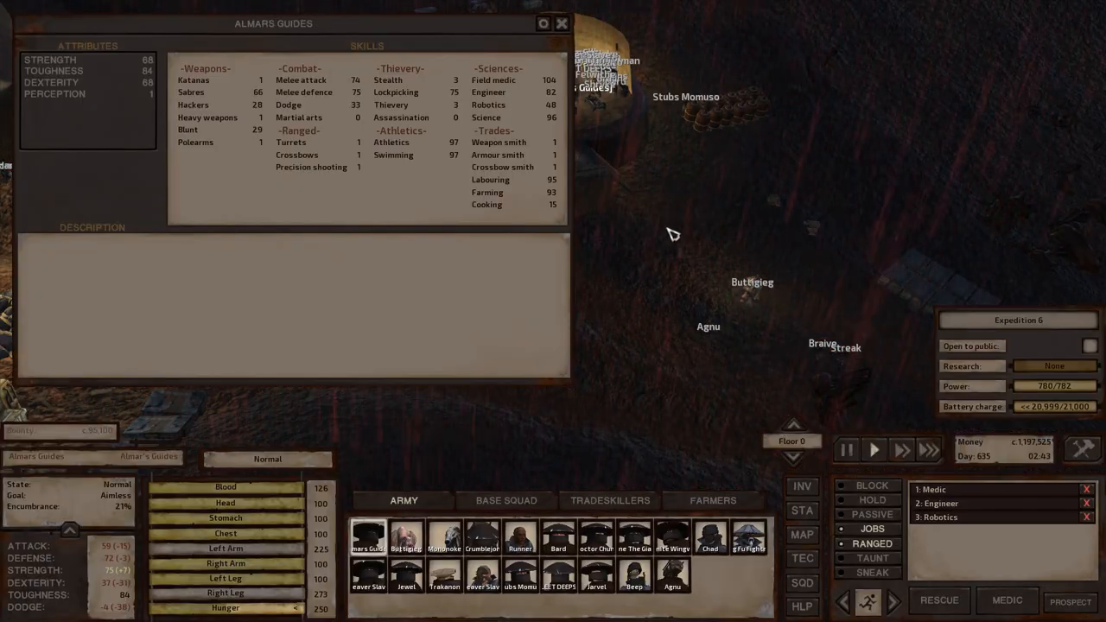
Check the weapon skills of several squad members, ending with the Reaver Slave.
click(596, 535)
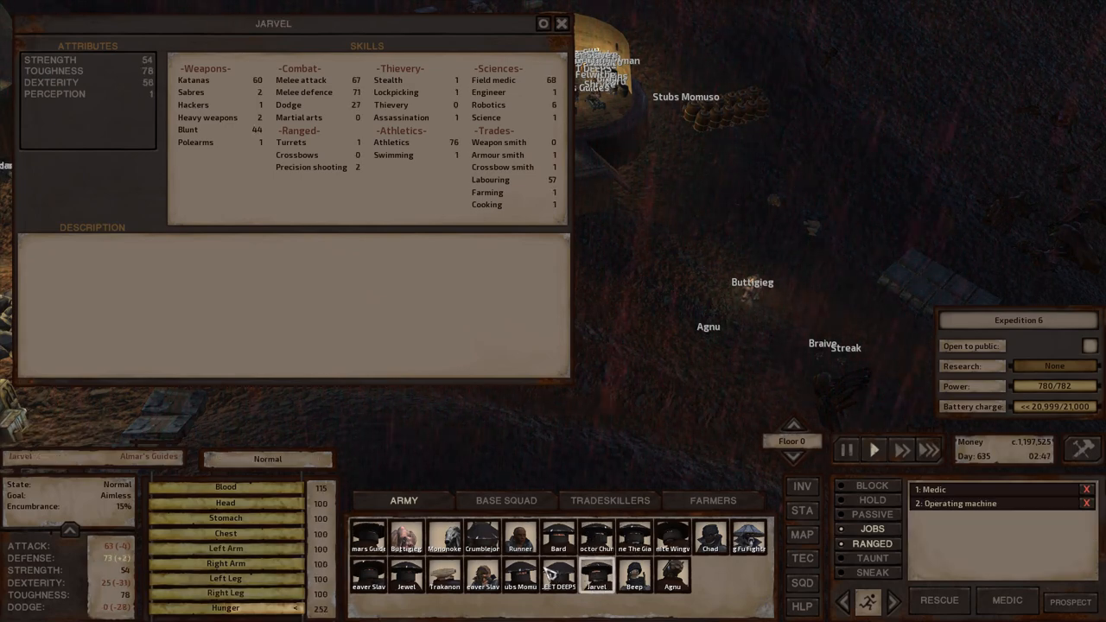
click(520, 536)
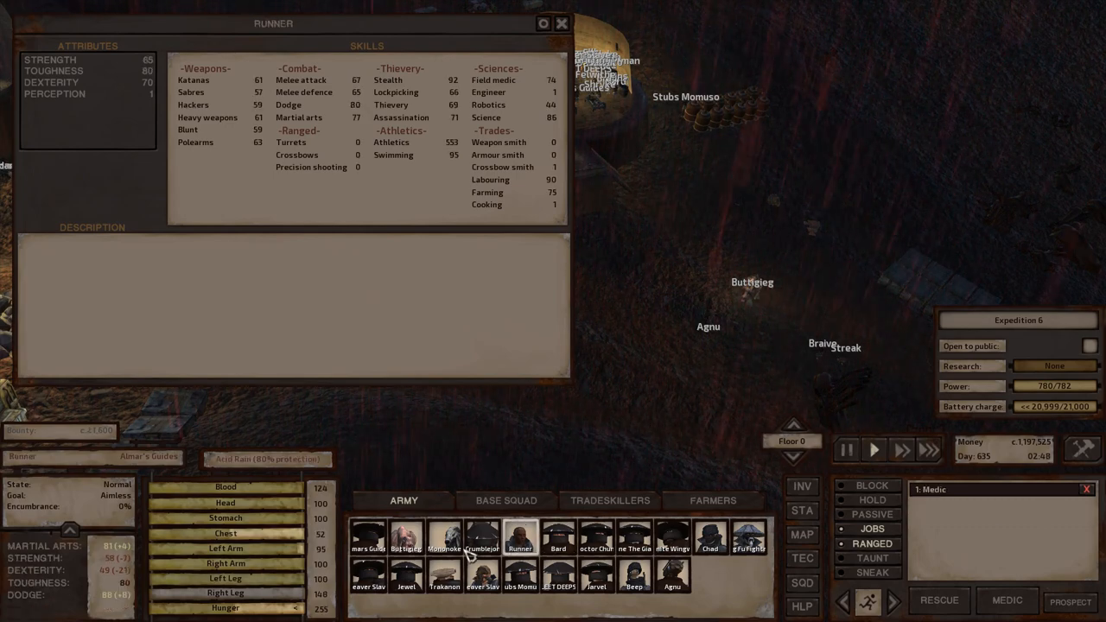
click(442, 535)
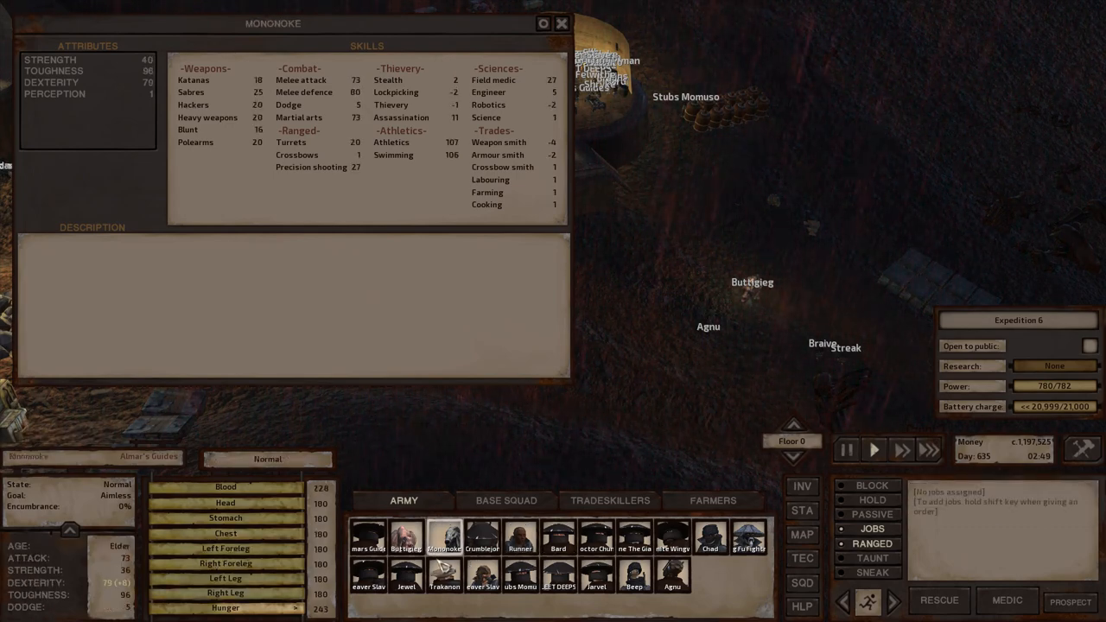
click(366, 536)
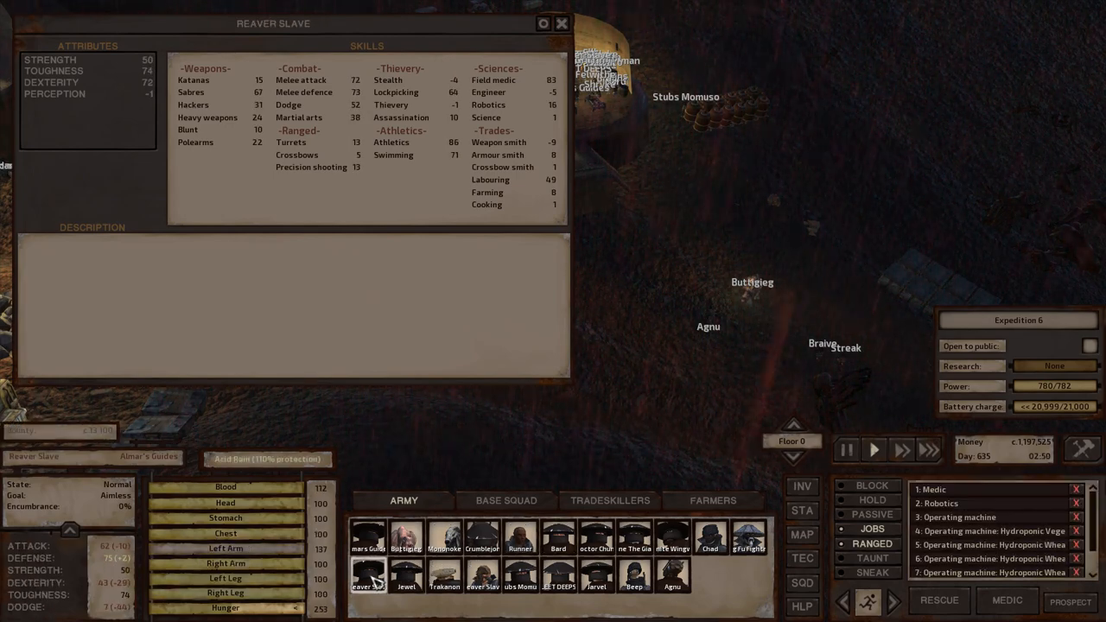
Check a Base Squad fighter's weapon skills, then close the skills overview.
click(506, 501)
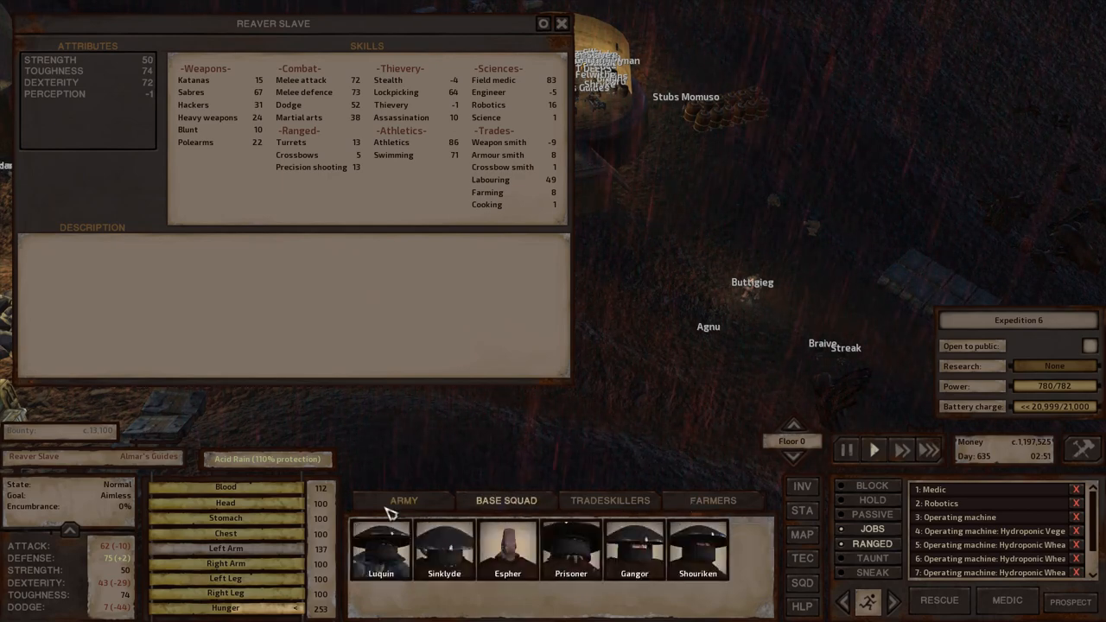
click(404, 501)
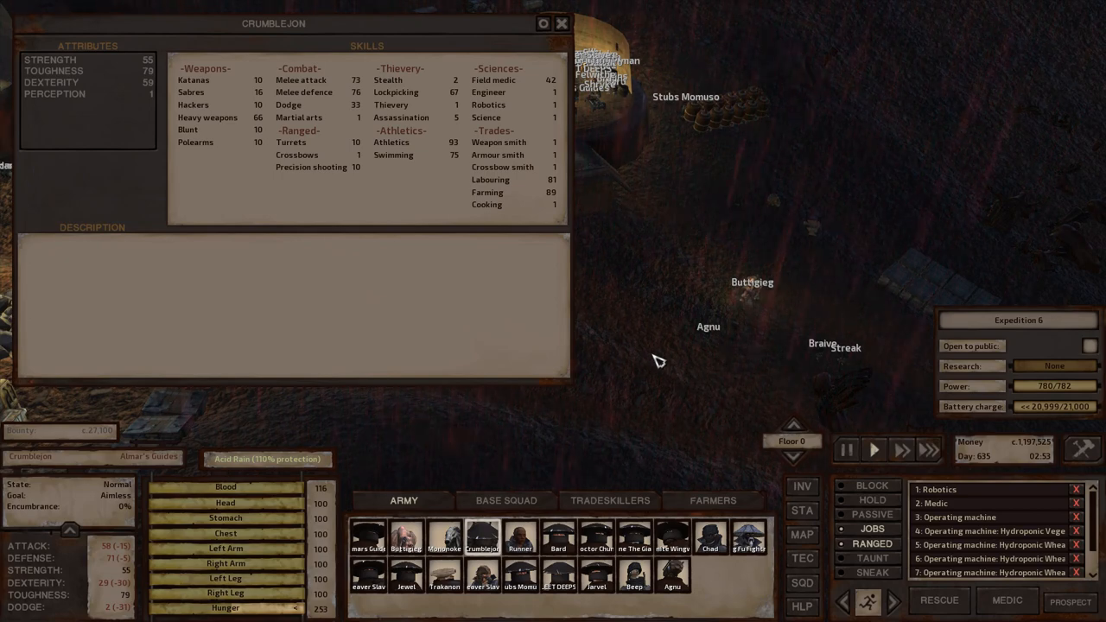
click(559, 24)
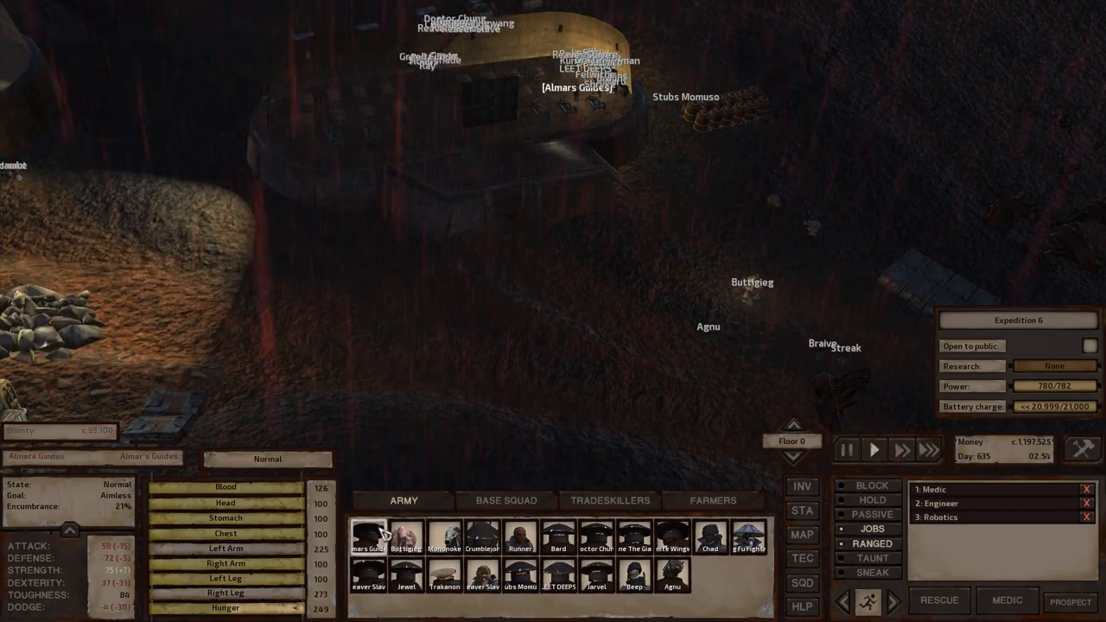
mouse_move(610, 328)
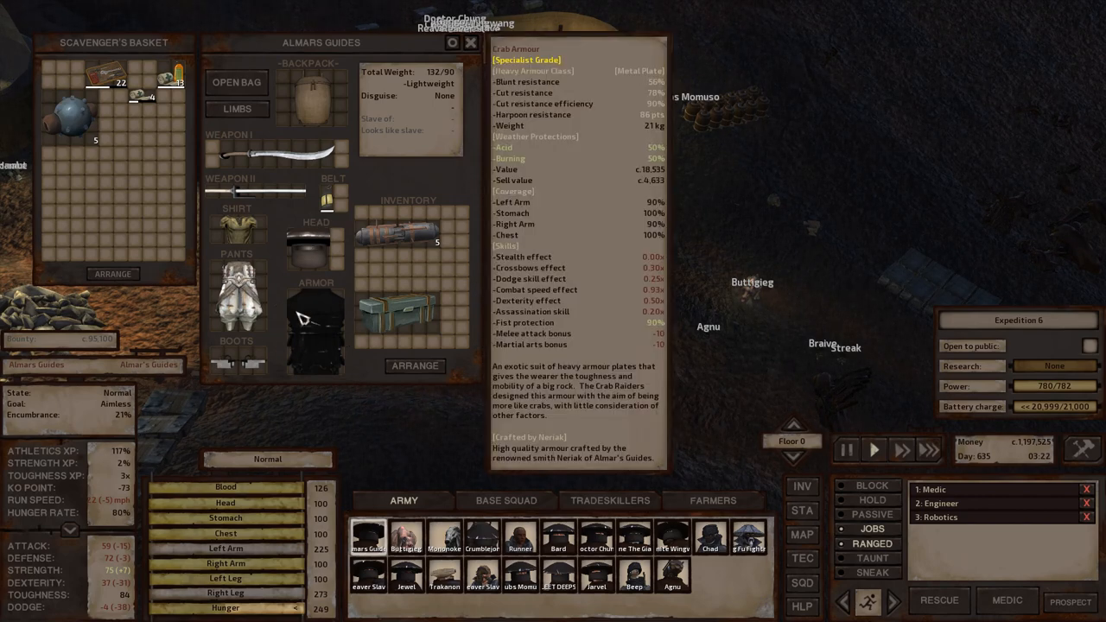
mouse_move(613, 290)
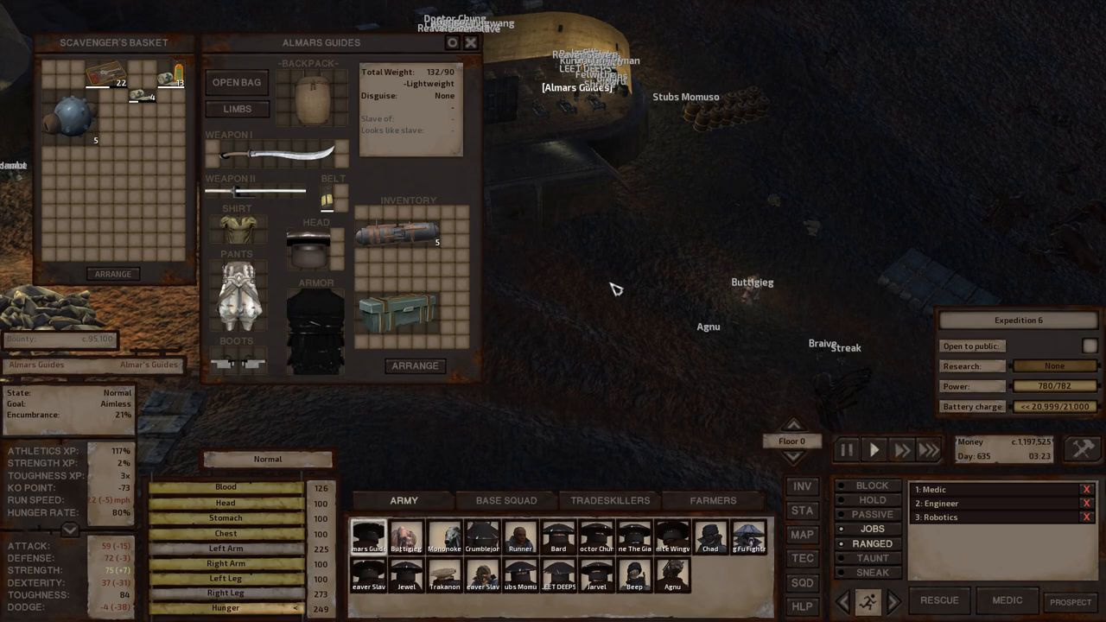
mouse_move(397, 327)
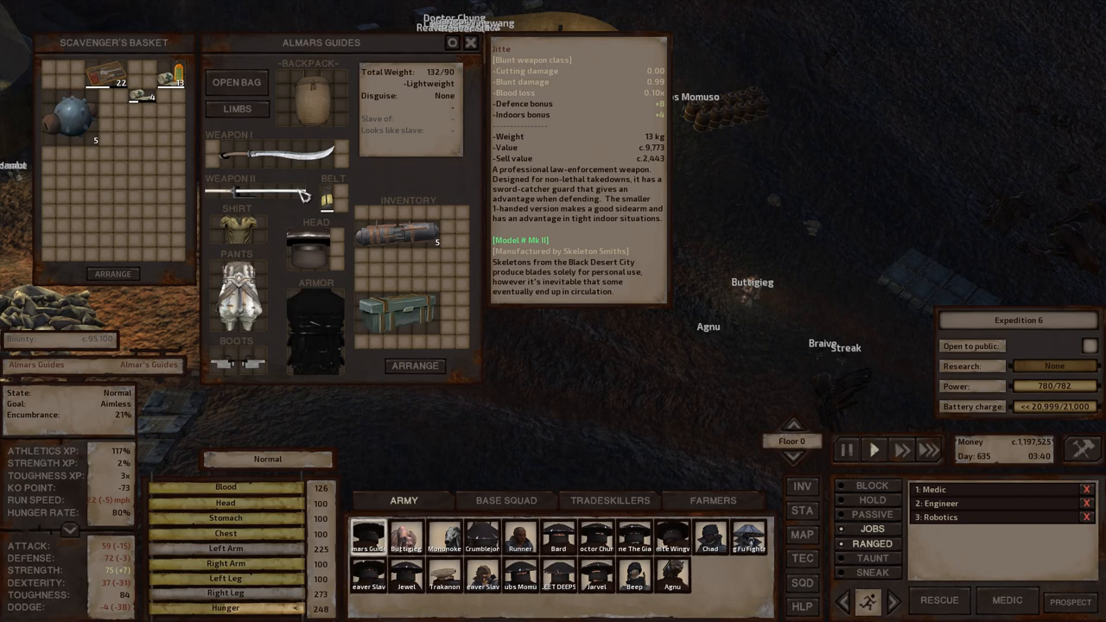
click(470, 42)
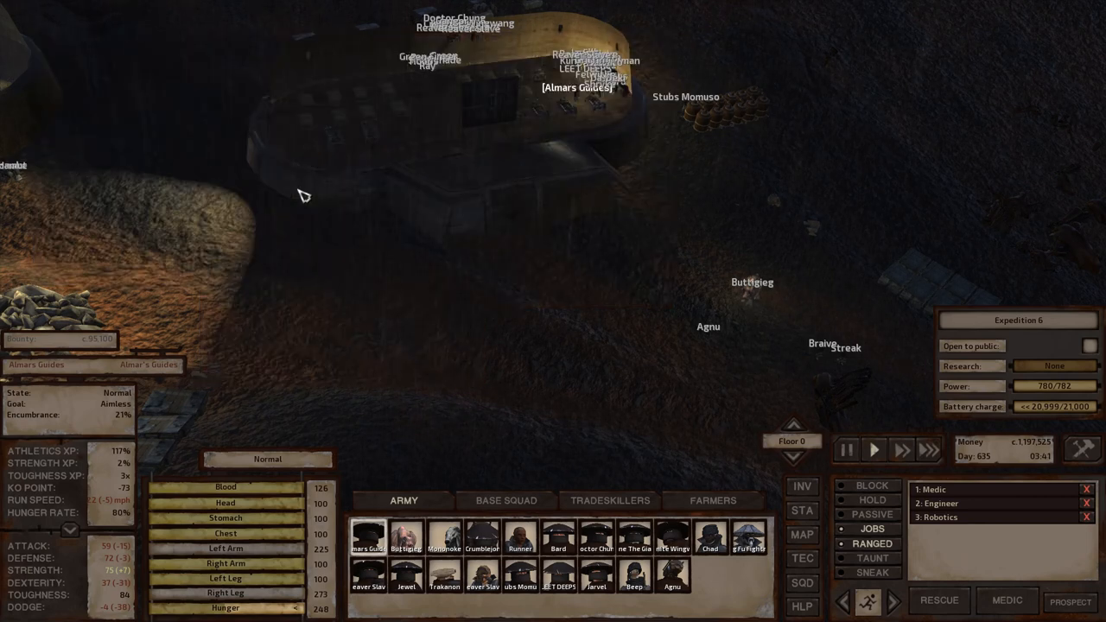
mouse_move(406, 247)
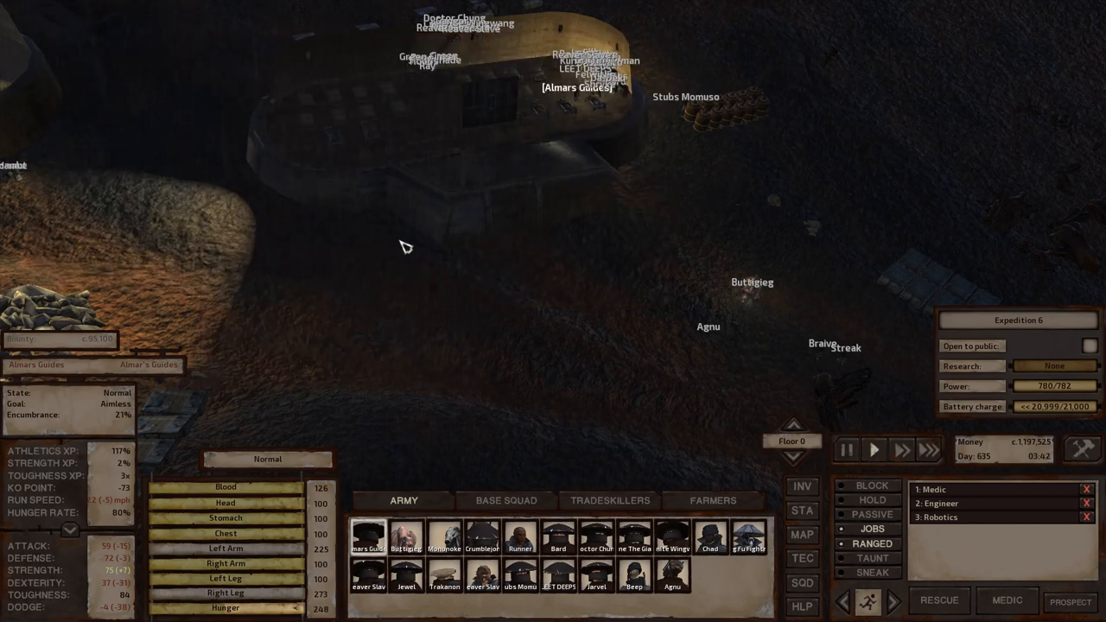
mouse_move(525, 231)
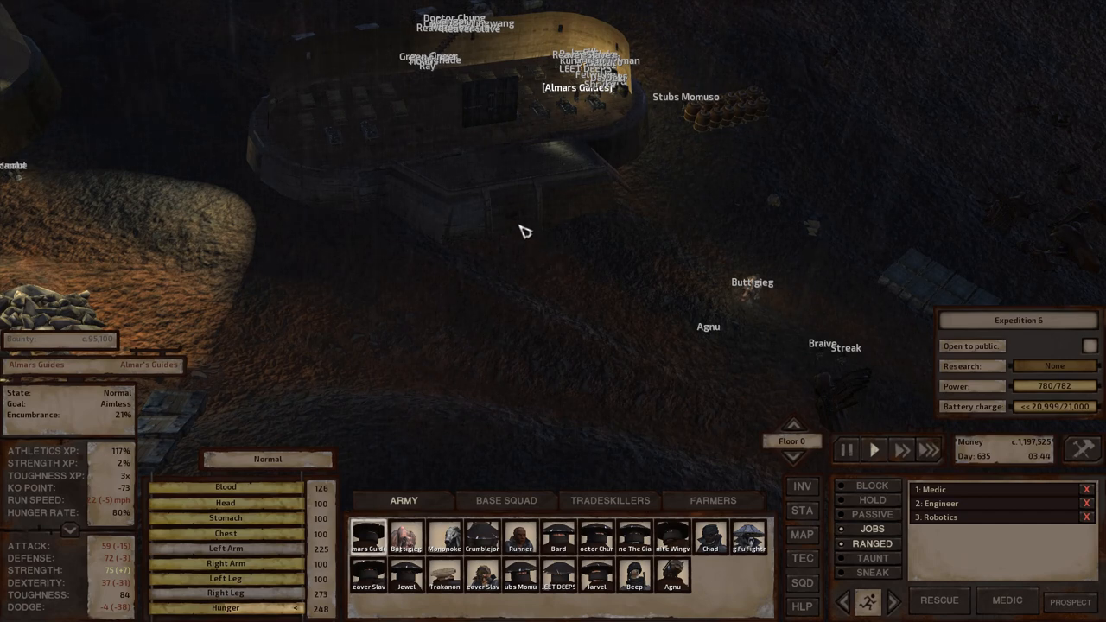
mouse_move(586, 291)
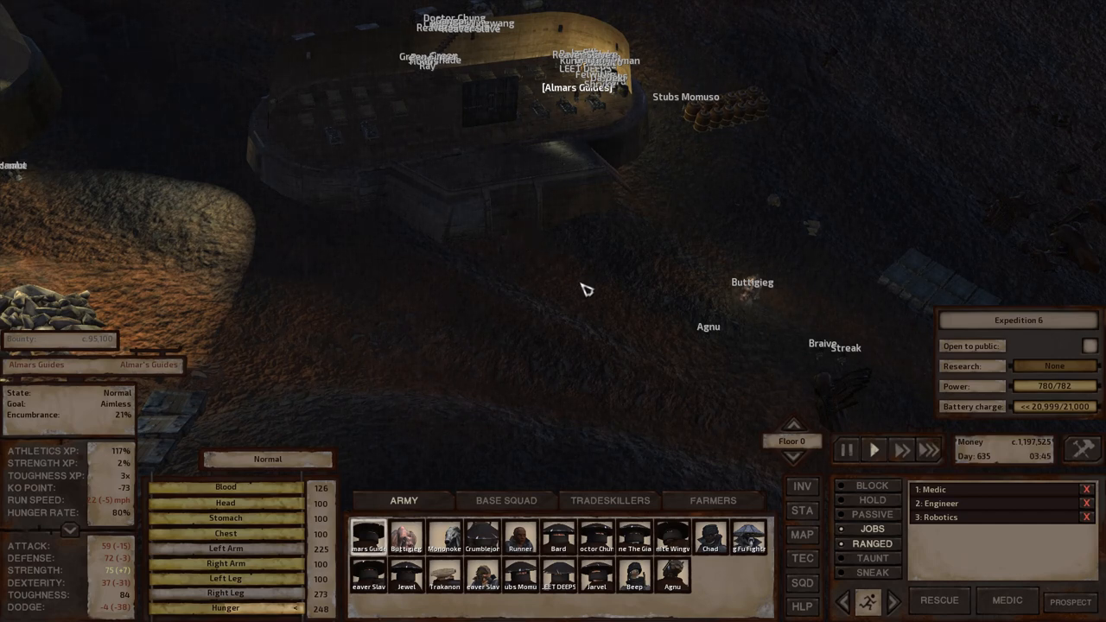
mouse_move(533, 248)
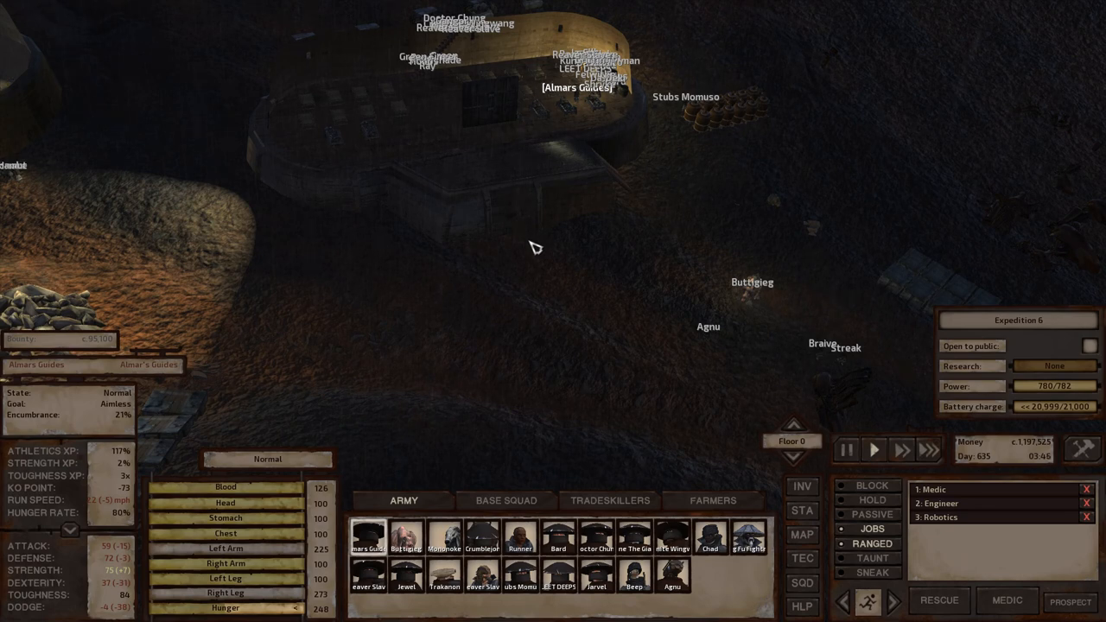
mouse_move(528, 240)
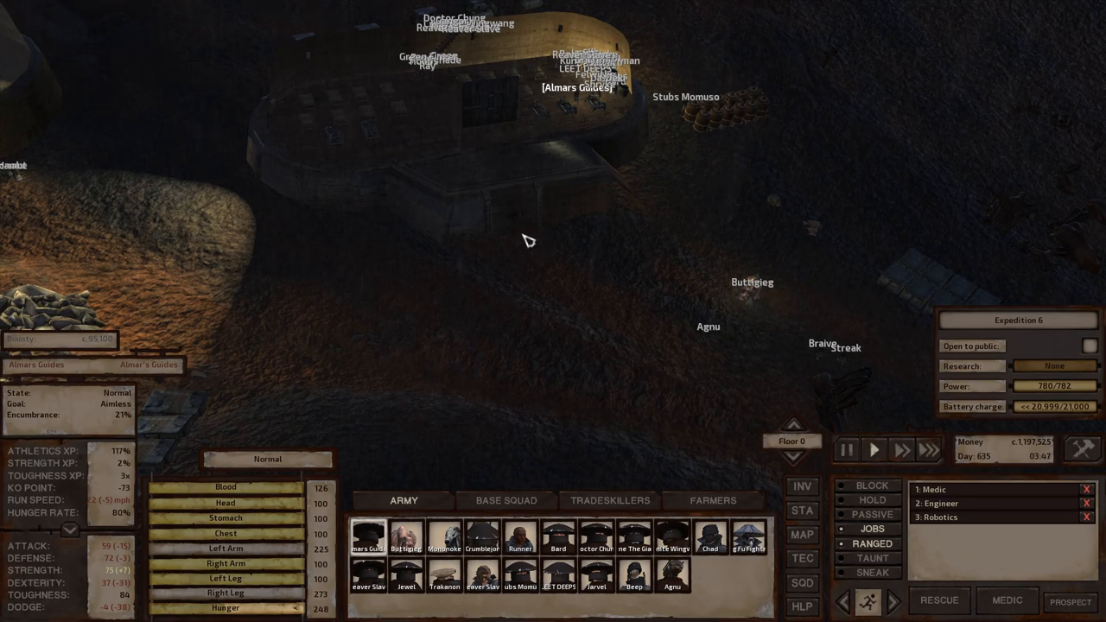
mouse_move(411, 252)
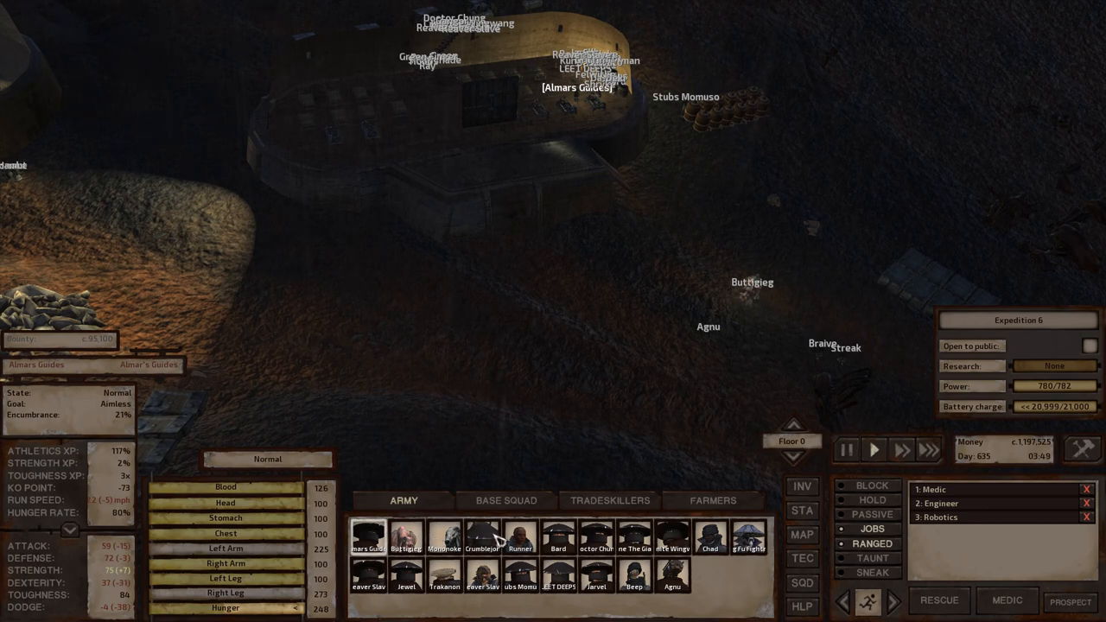
Browse the Base Squad and tradeskillers portraits to view Shouriken's gear, then return to the guide.
click(504, 501)
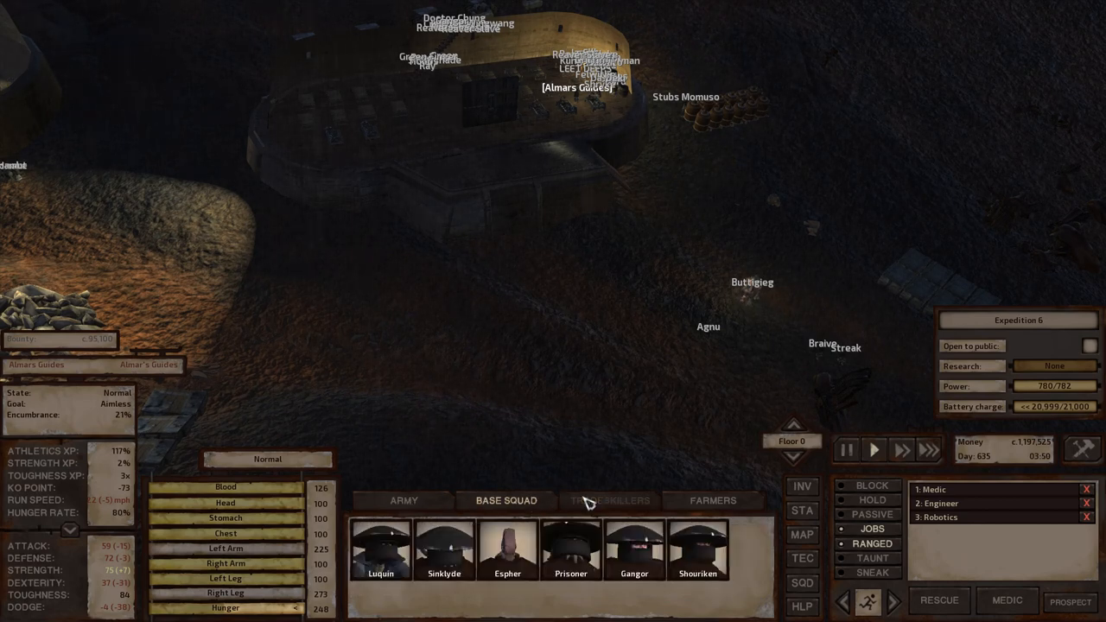
click(608, 501)
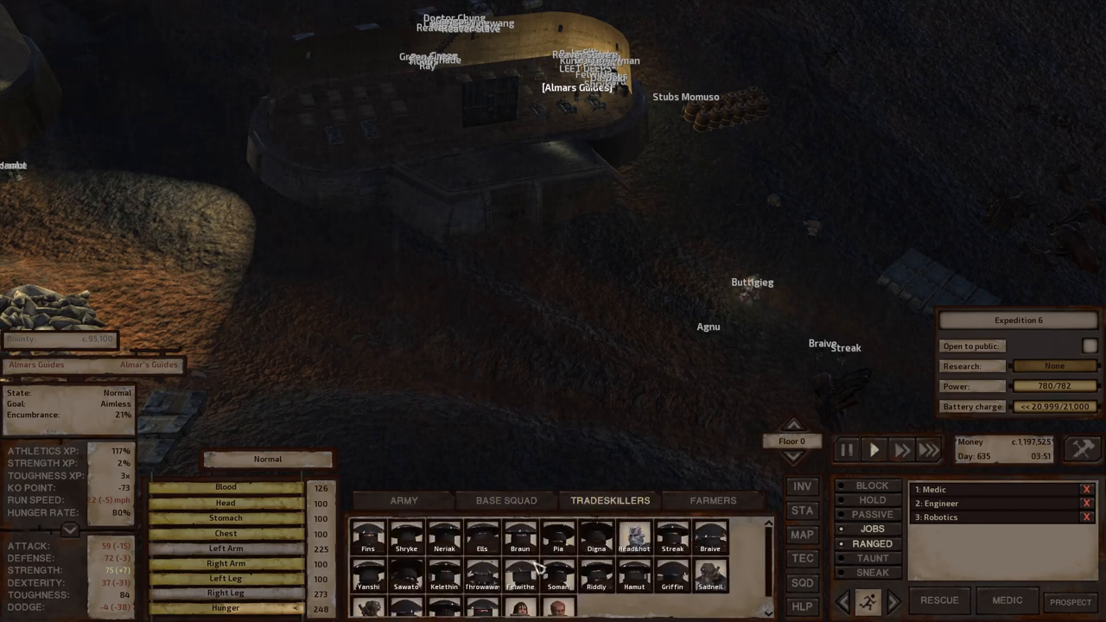
click(712, 501)
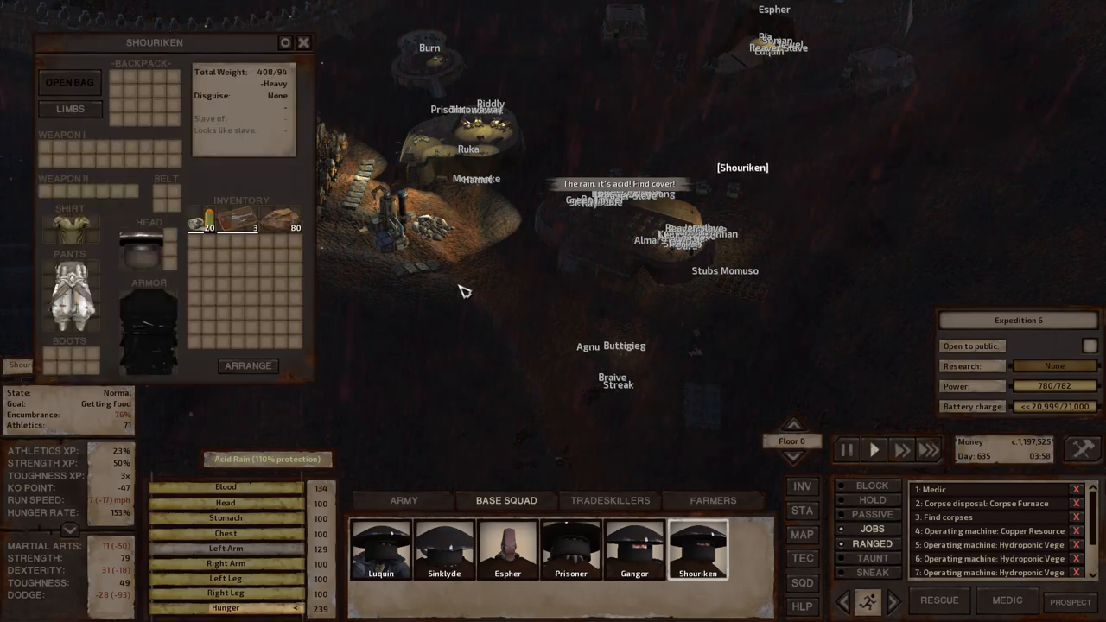
click(304, 42)
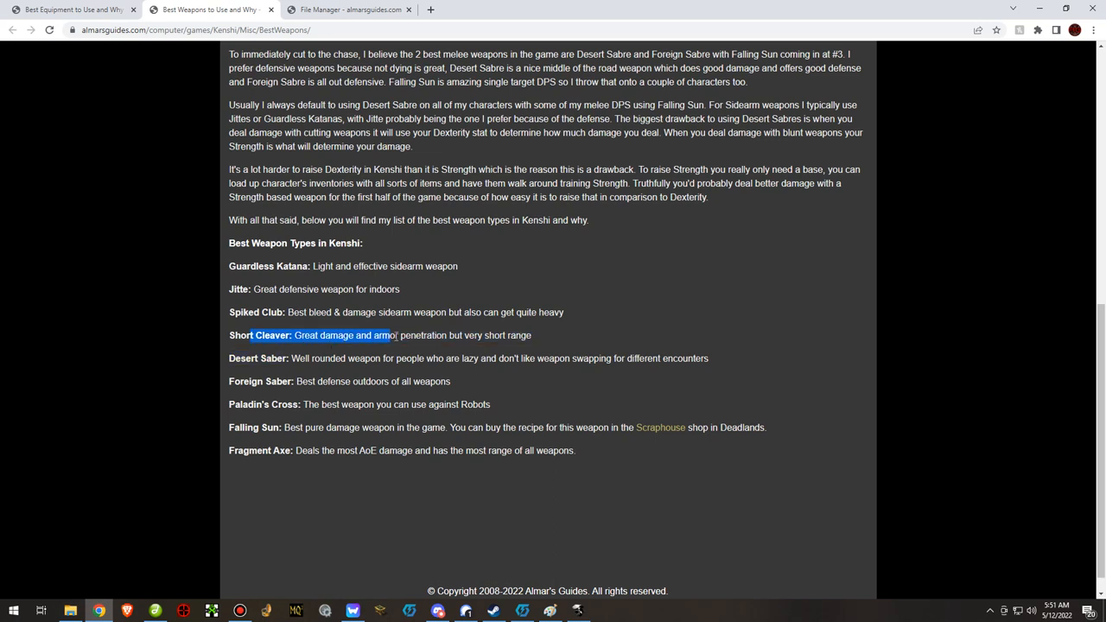
drag(394, 336, 447, 335)
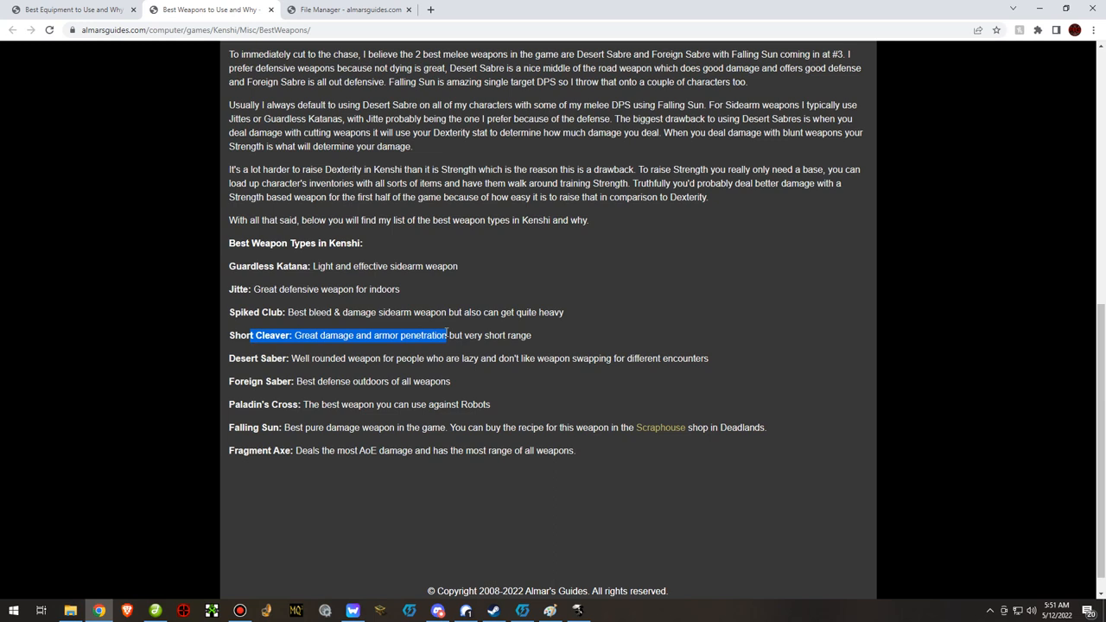
drag(250, 335, 532, 335)
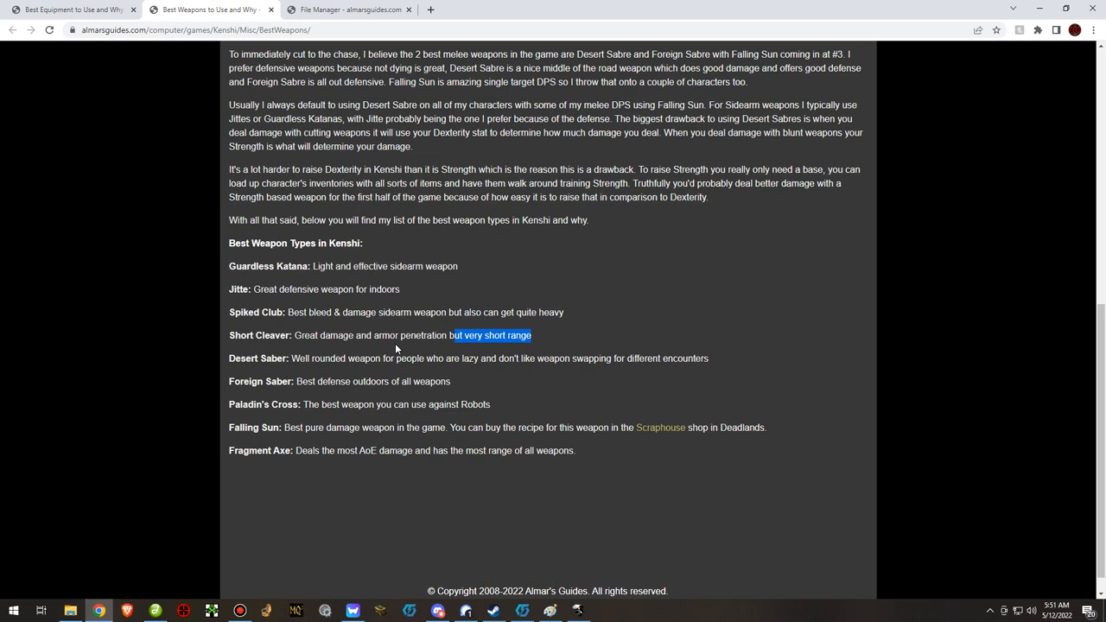
mouse_move(496, 381)
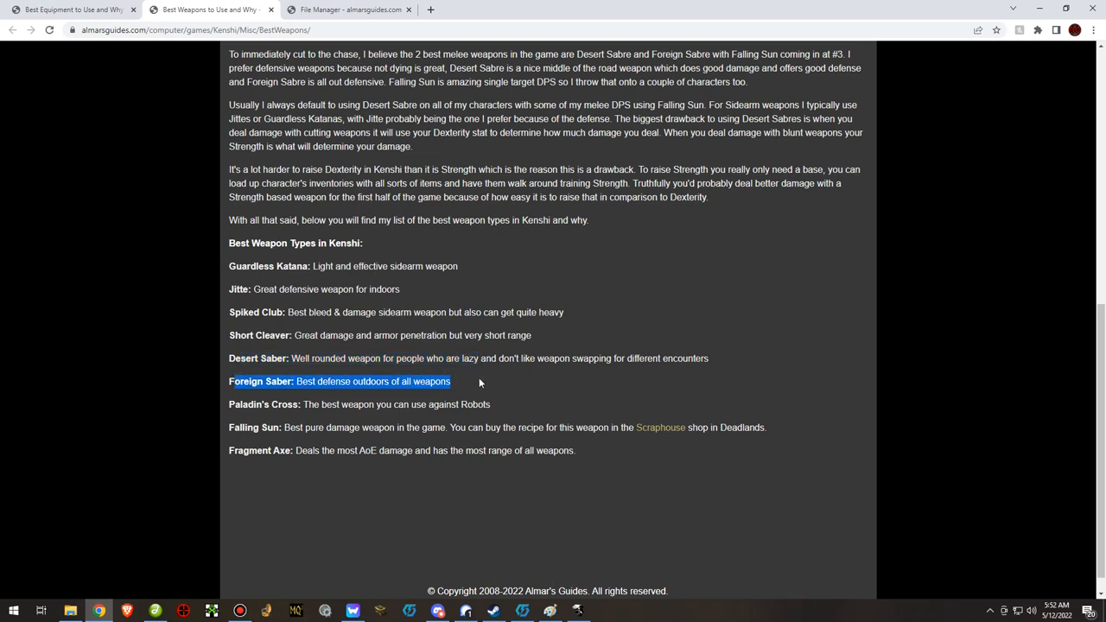
mouse_move(489, 380)
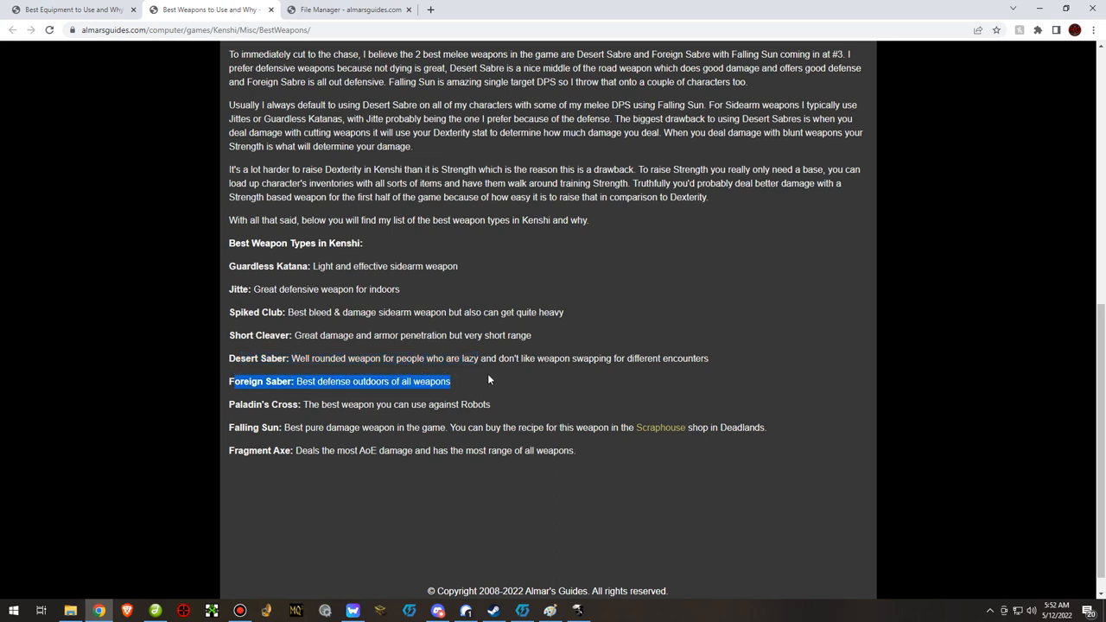
click(490, 380)
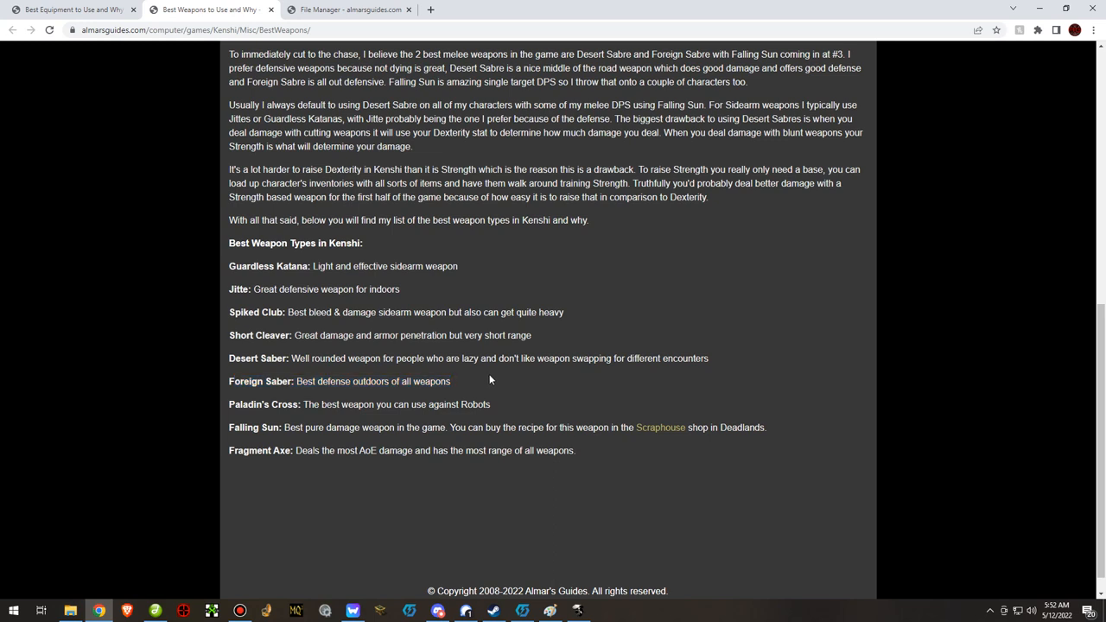
mouse_move(484, 380)
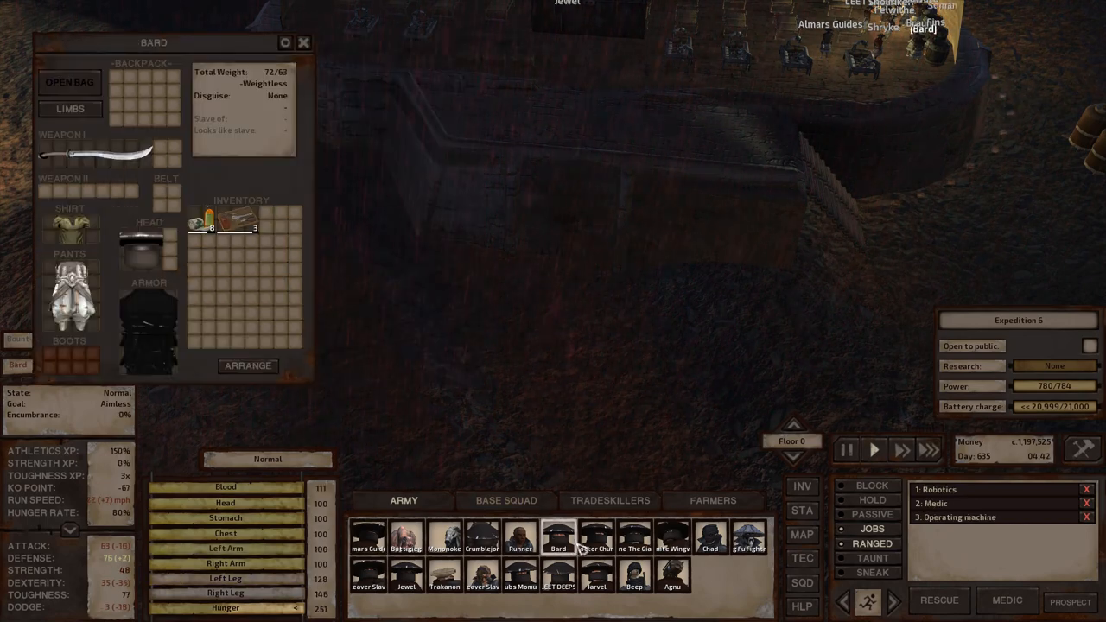
Select a character from the Army bar to show their inventory beside the Scavenger's Basket.
click(748, 535)
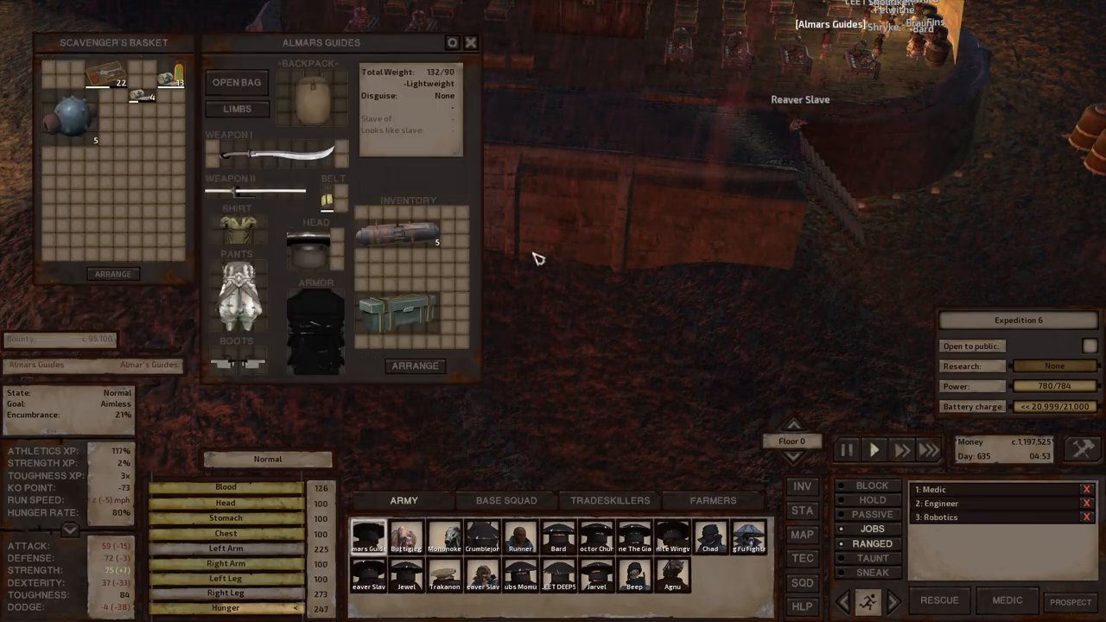
mouse_move(267, 148)
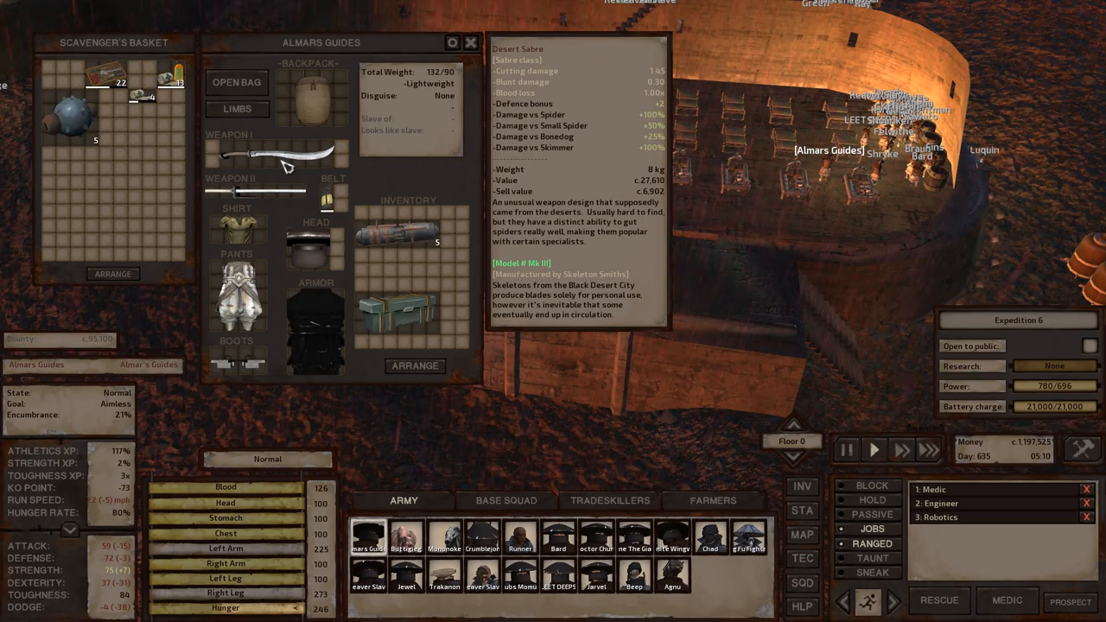
After viewing the Desert Sabre tooltip, return to the weapons guide page.
click(470, 41)
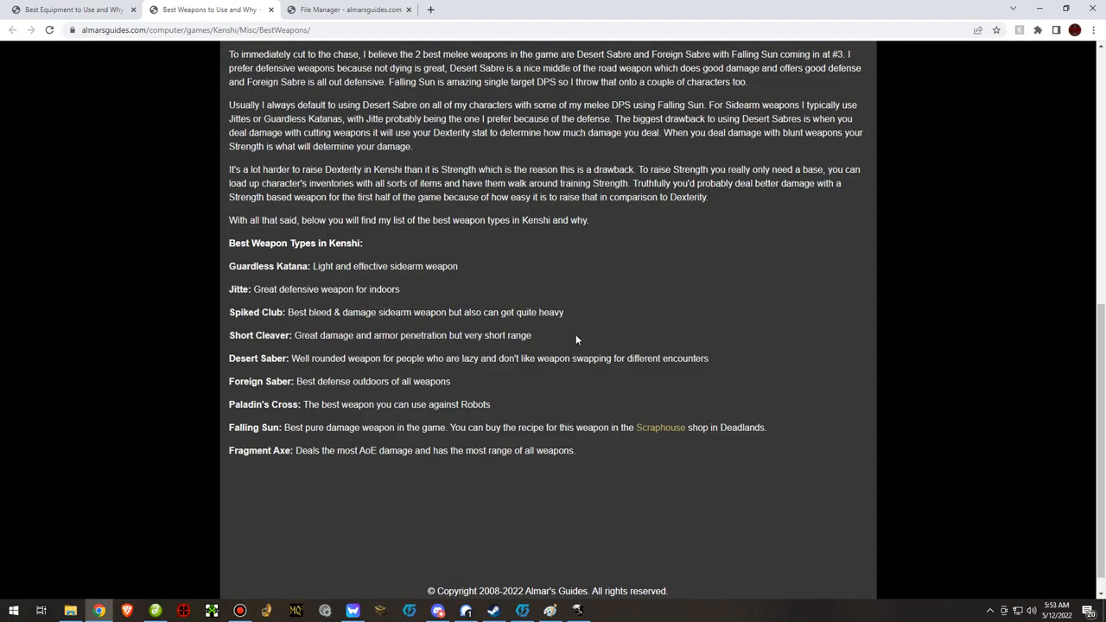
mouse_move(311, 372)
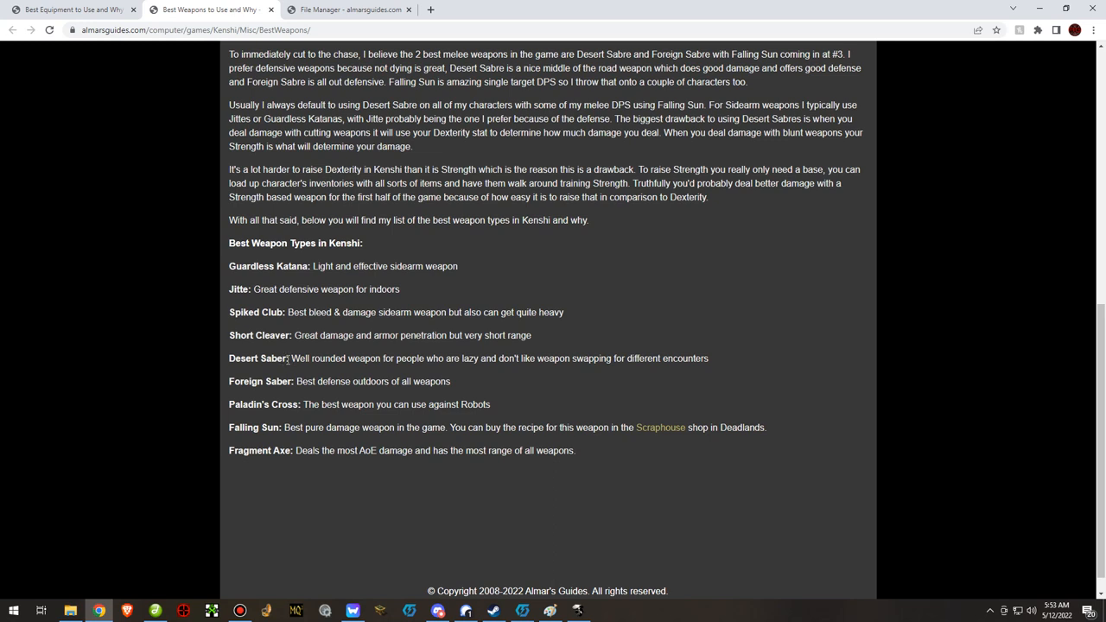
double_click(273, 357)
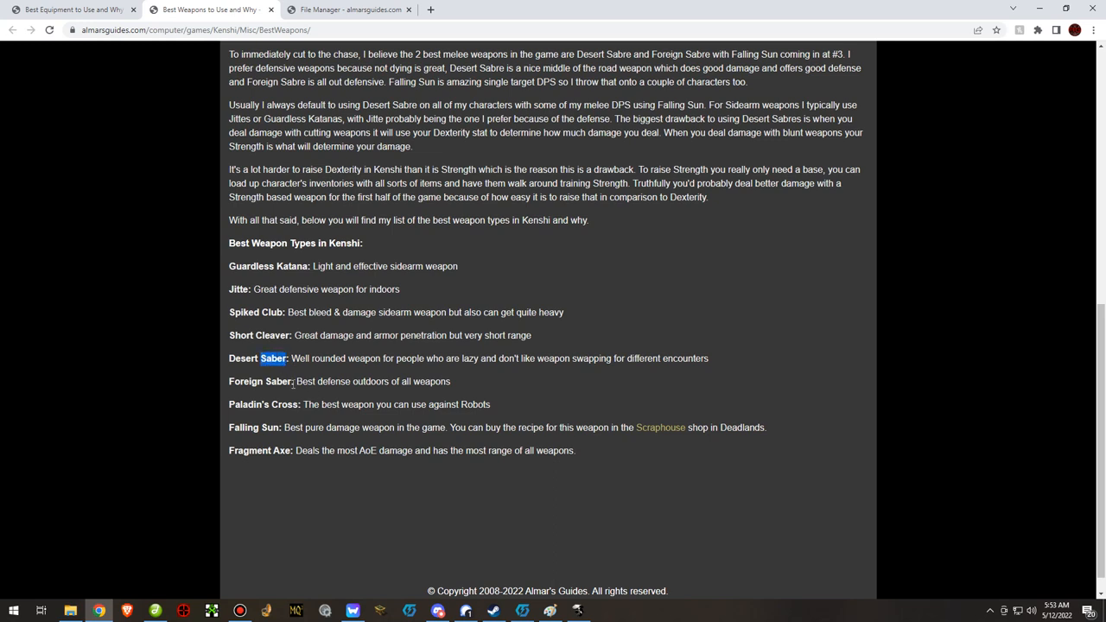
double_click(278, 381)
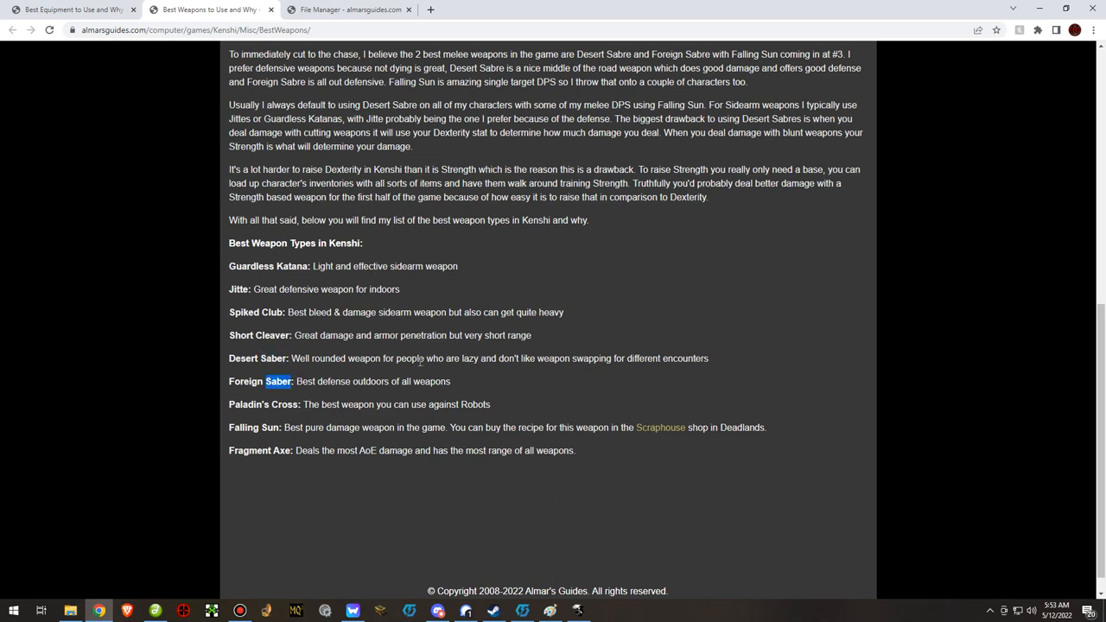
mouse_move(443, 356)
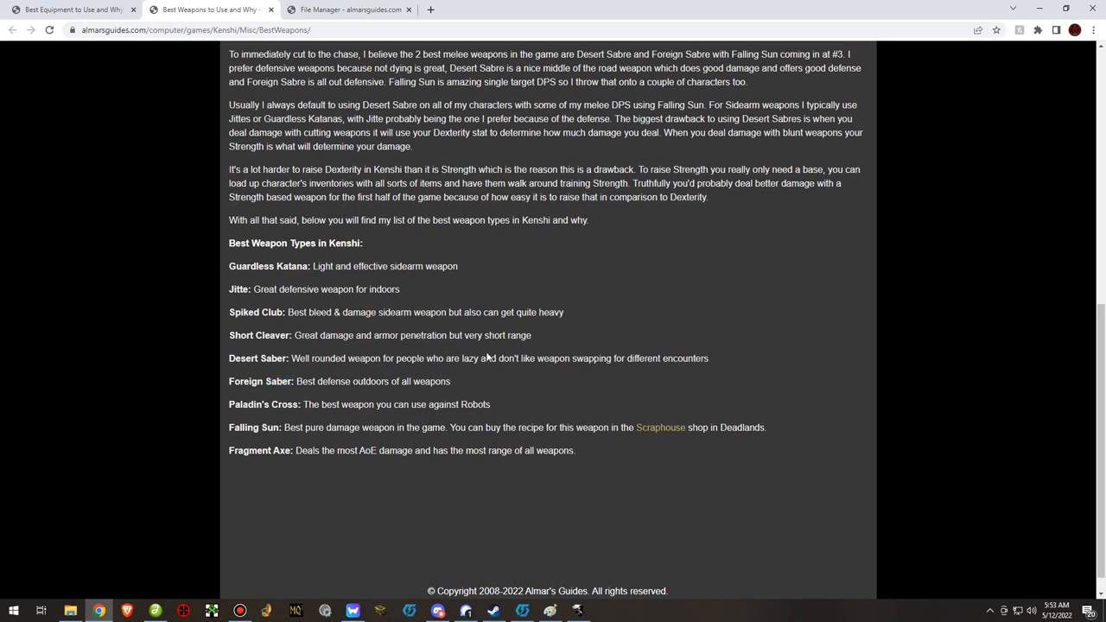
mouse_move(501, 355)
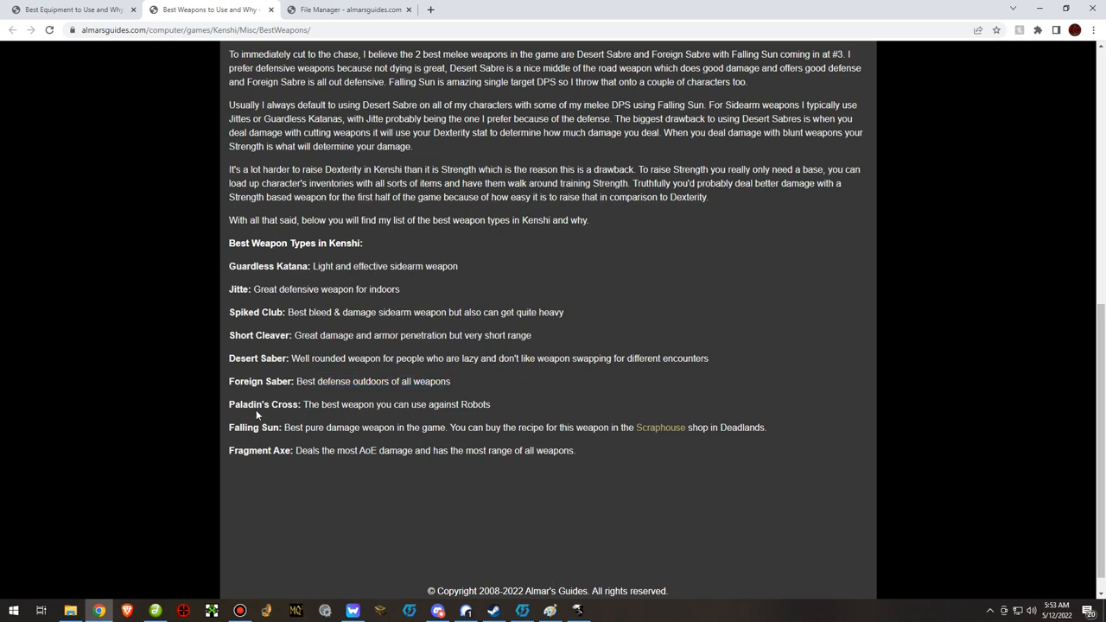
drag(261, 404, 497, 404)
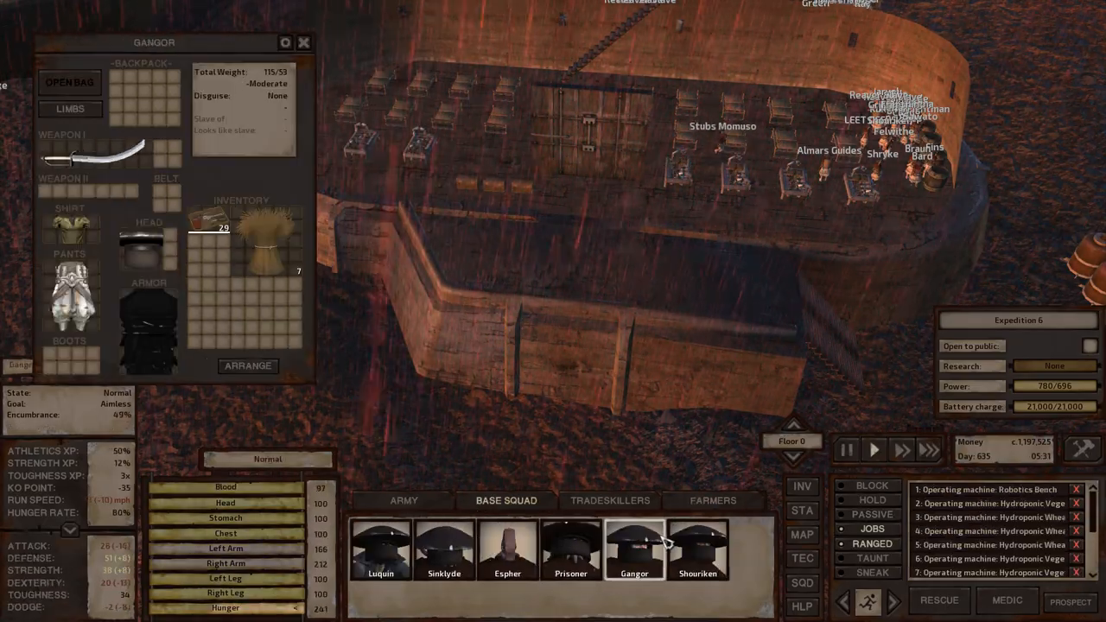
Select a Base Squad portrait to view that character's sabre-equipped inventory.
click(712, 501)
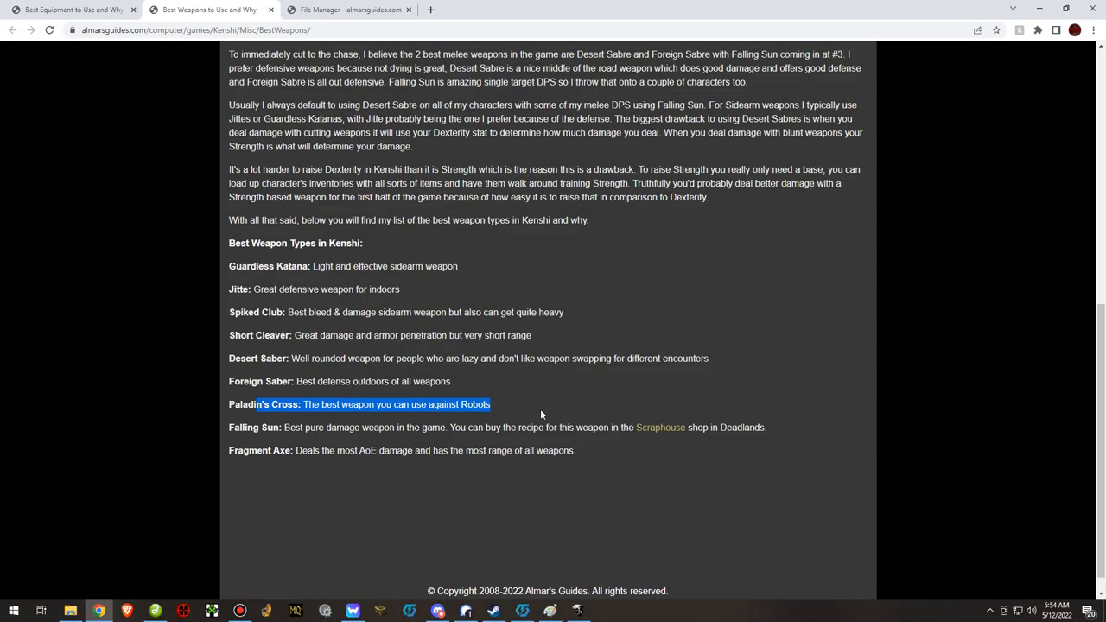
Clear the Paladin's Cross text highlight on the weapon types list.
click(287, 404)
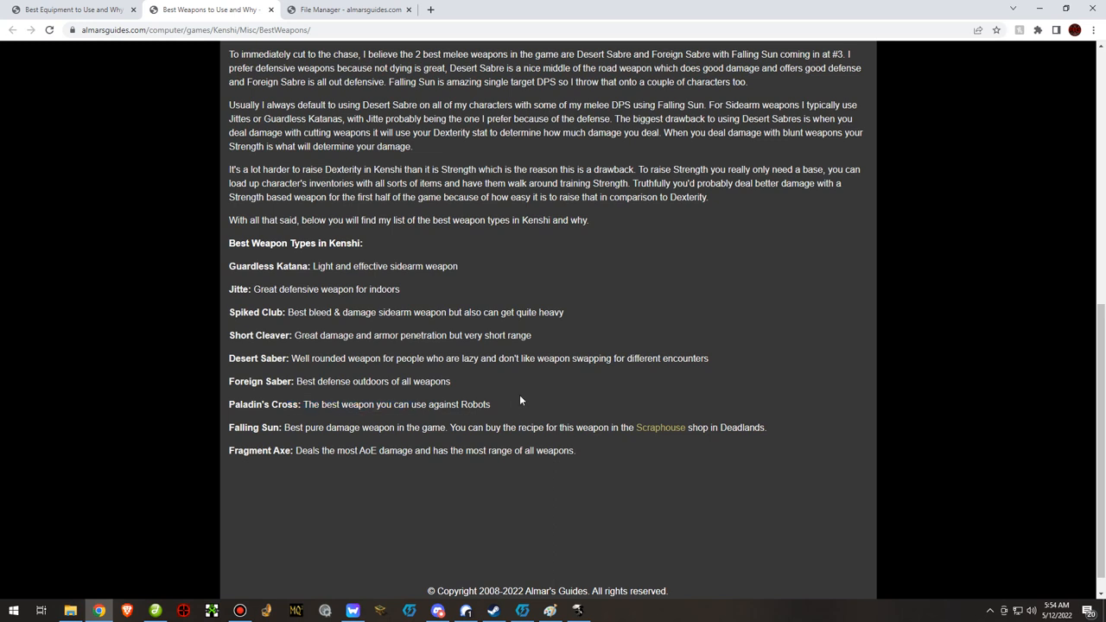
mouse_move(285, 424)
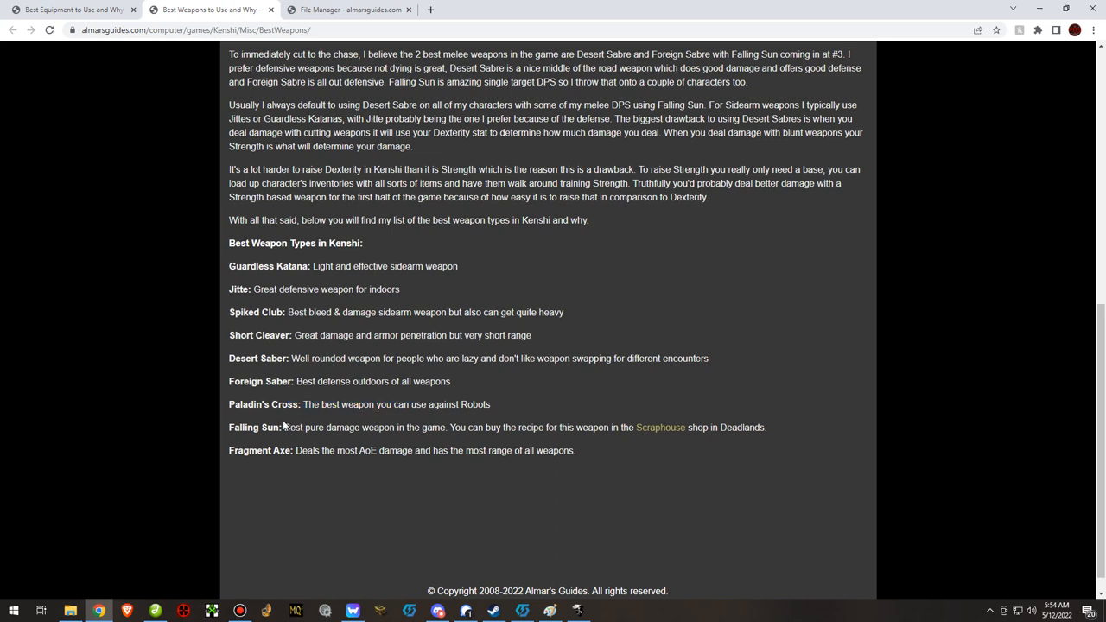
mouse_move(702, 441)
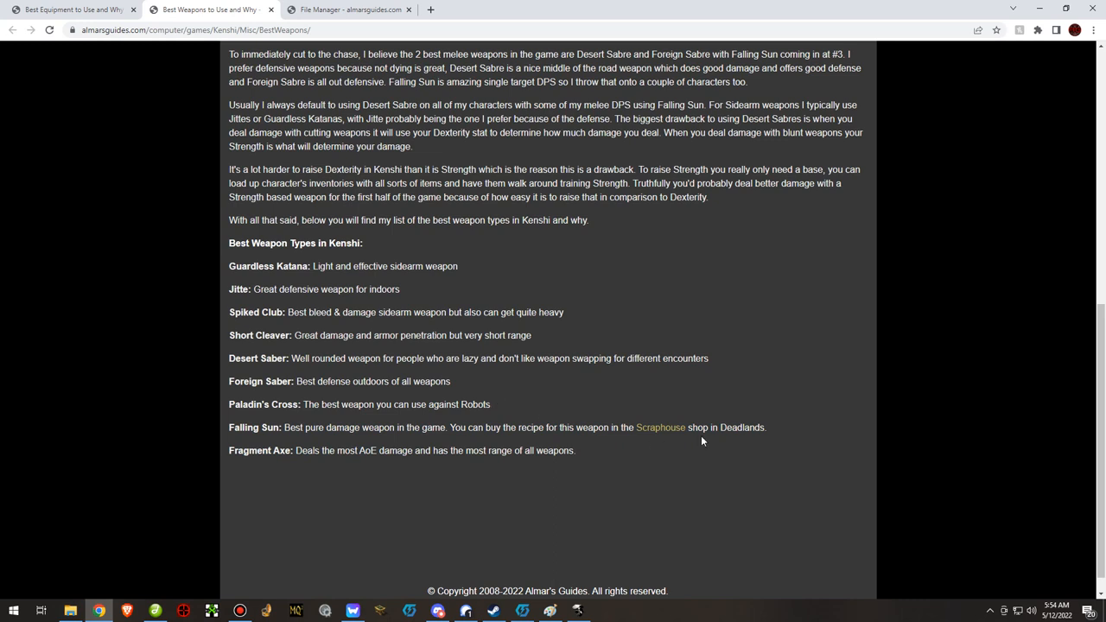
mouse_move(660, 428)
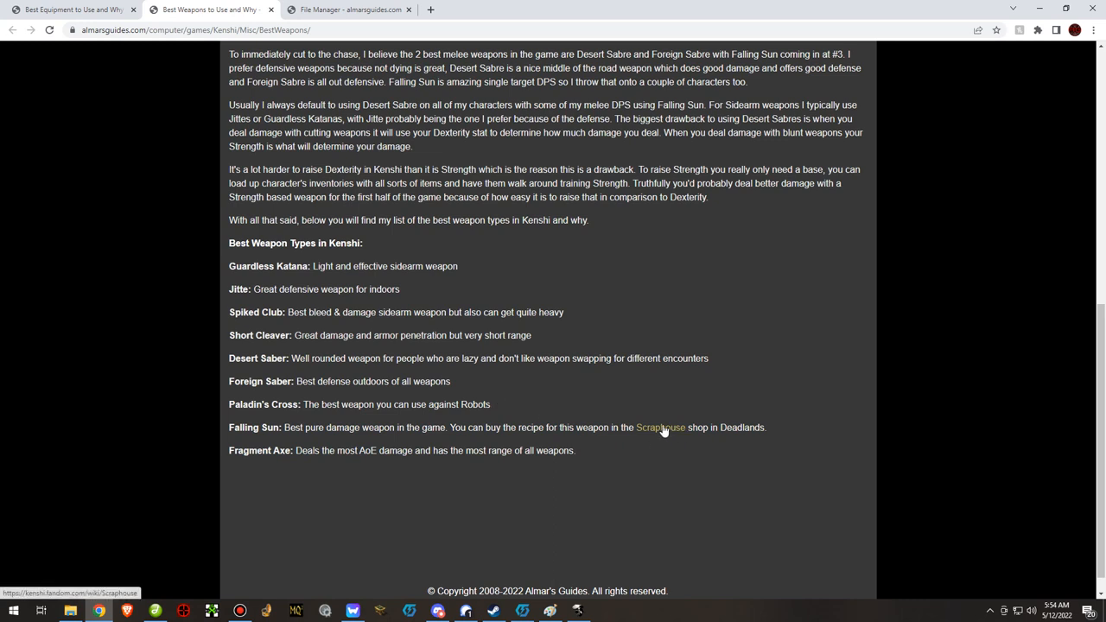
mouse_move(603, 416)
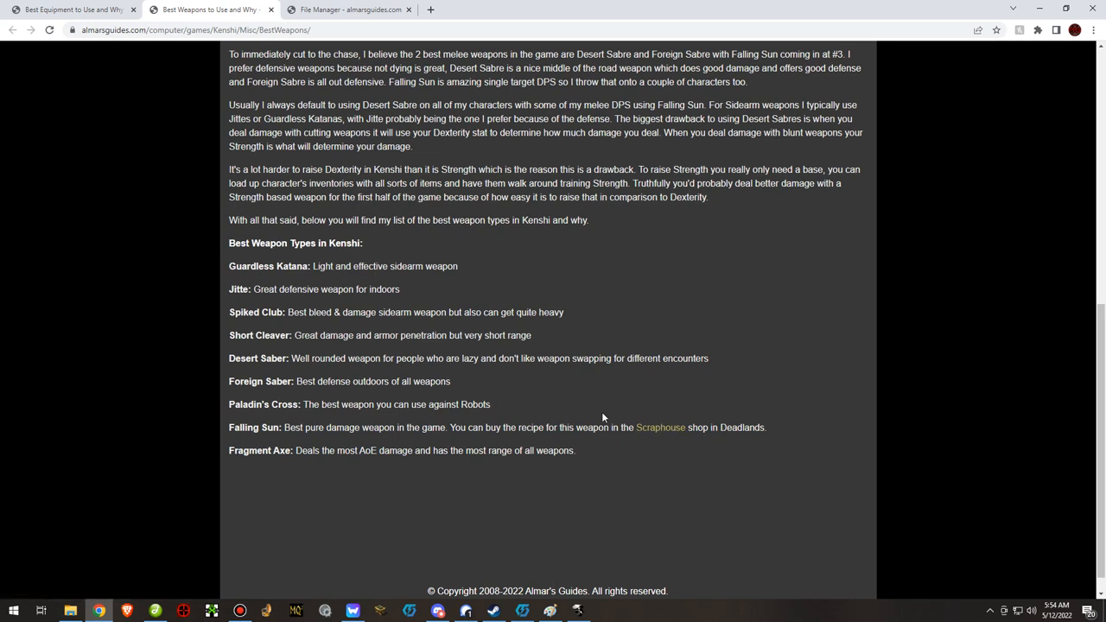
mouse_move(467, 388)
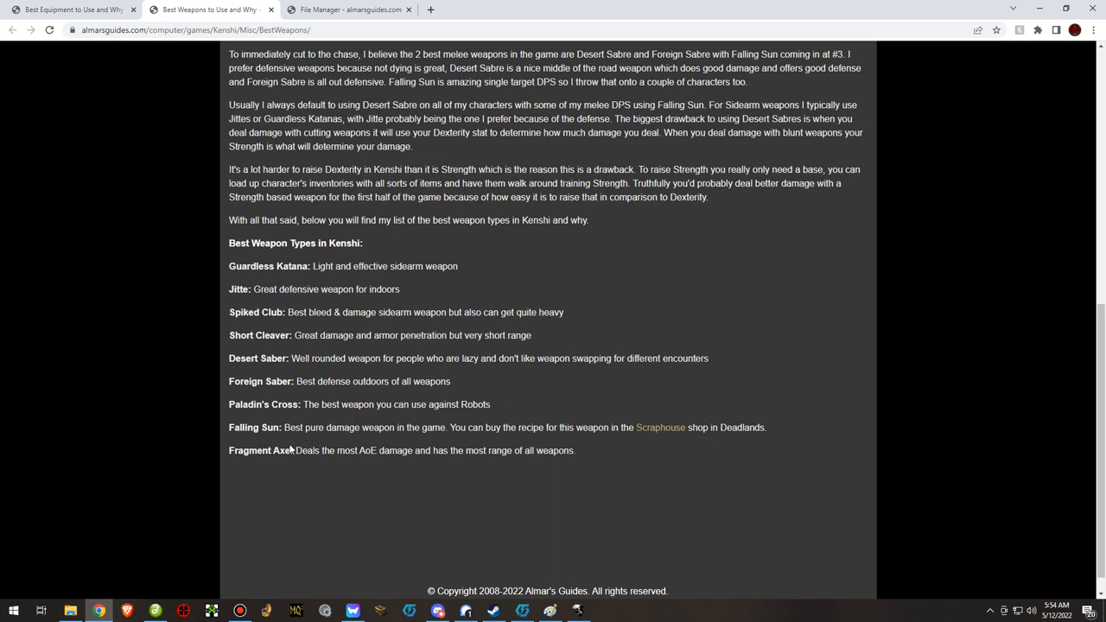
mouse_move(539, 473)
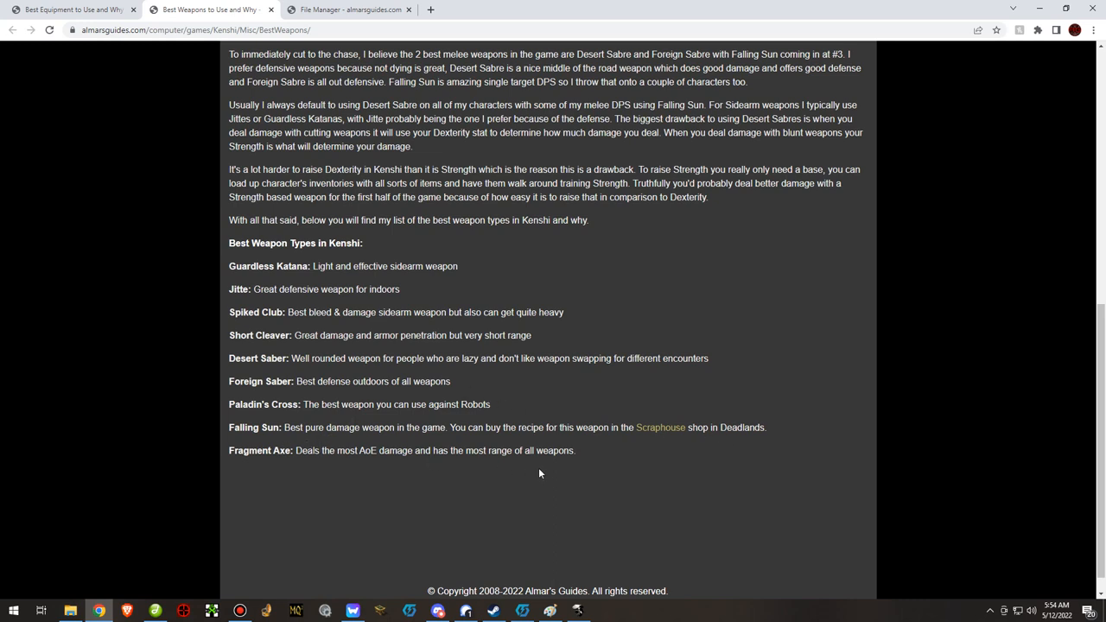
mouse_move(534, 473)
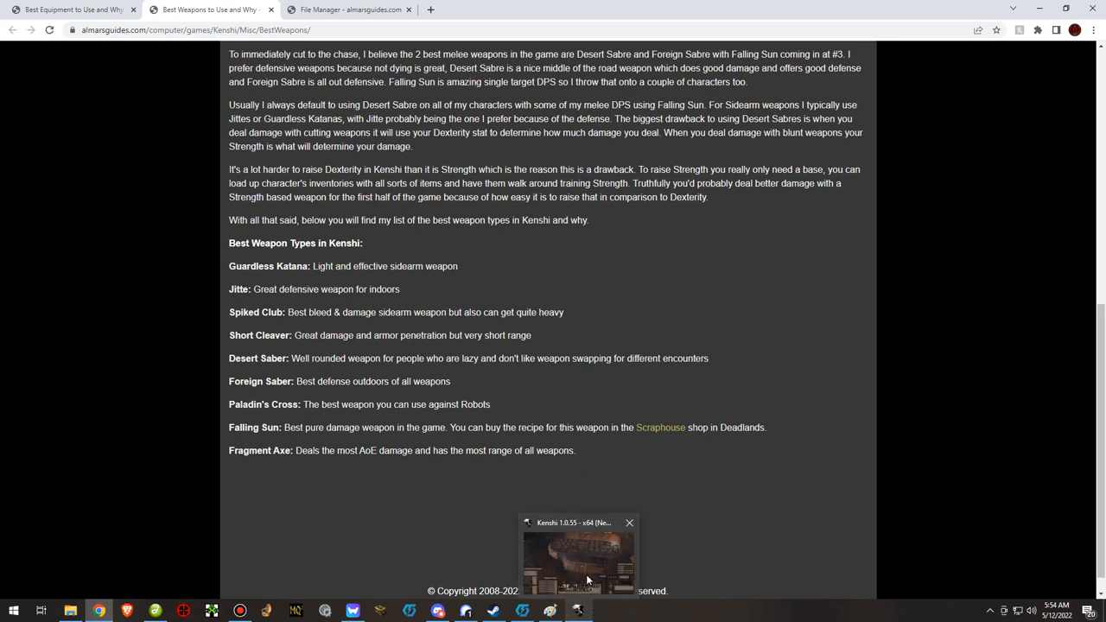
Return to Kenshi and scroll the crafting Items list down to the Paladin's Cross blades.
click(577, 557)
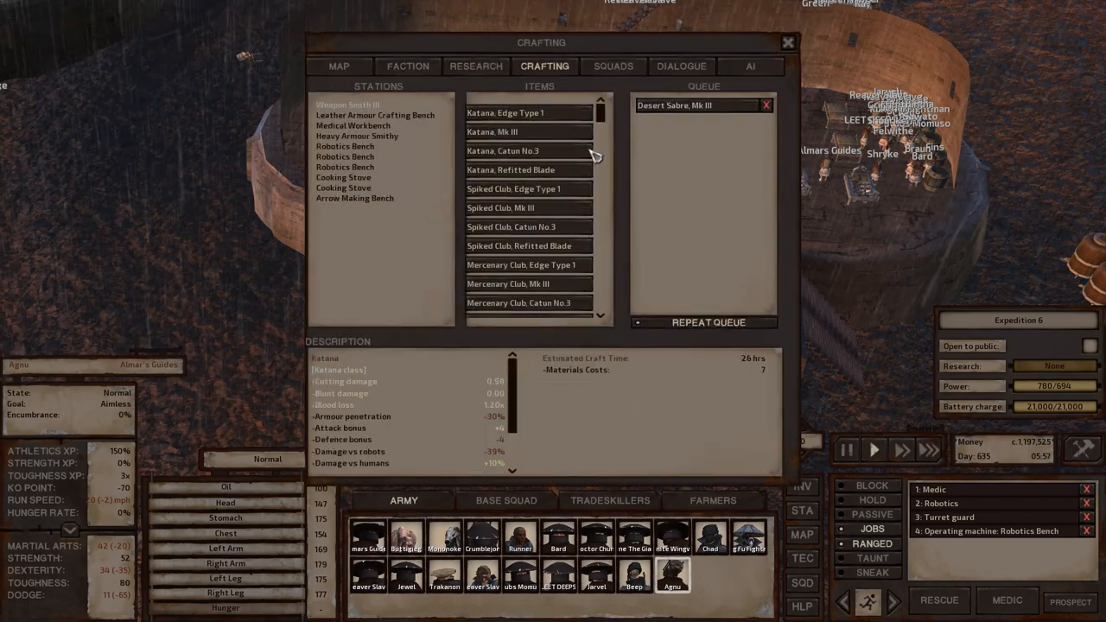
scroll(down, 3)
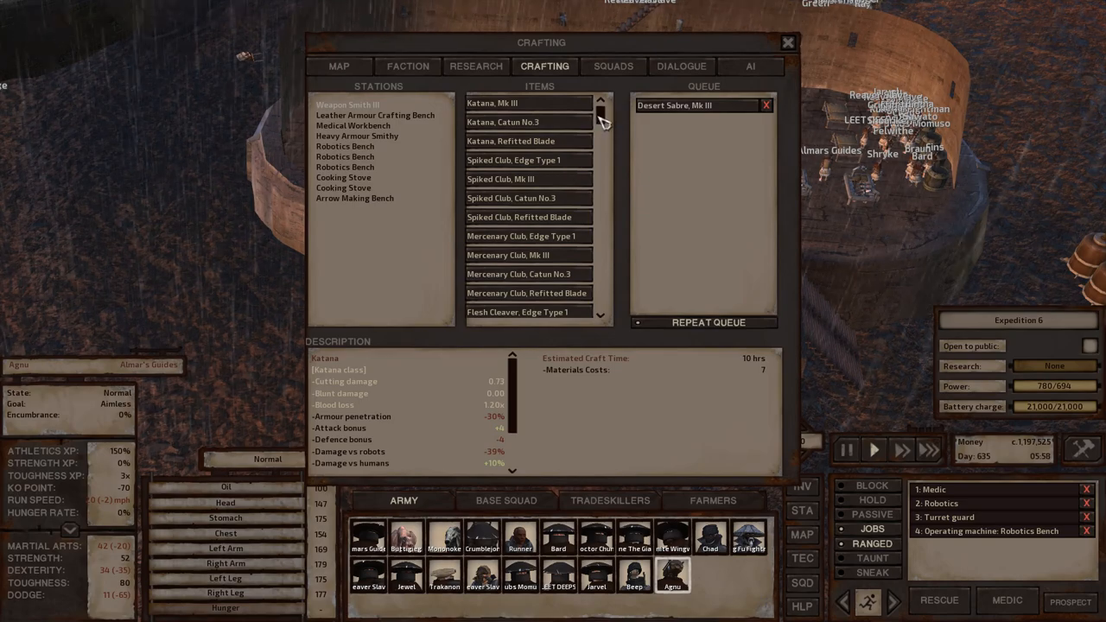
scroll(down, 3)
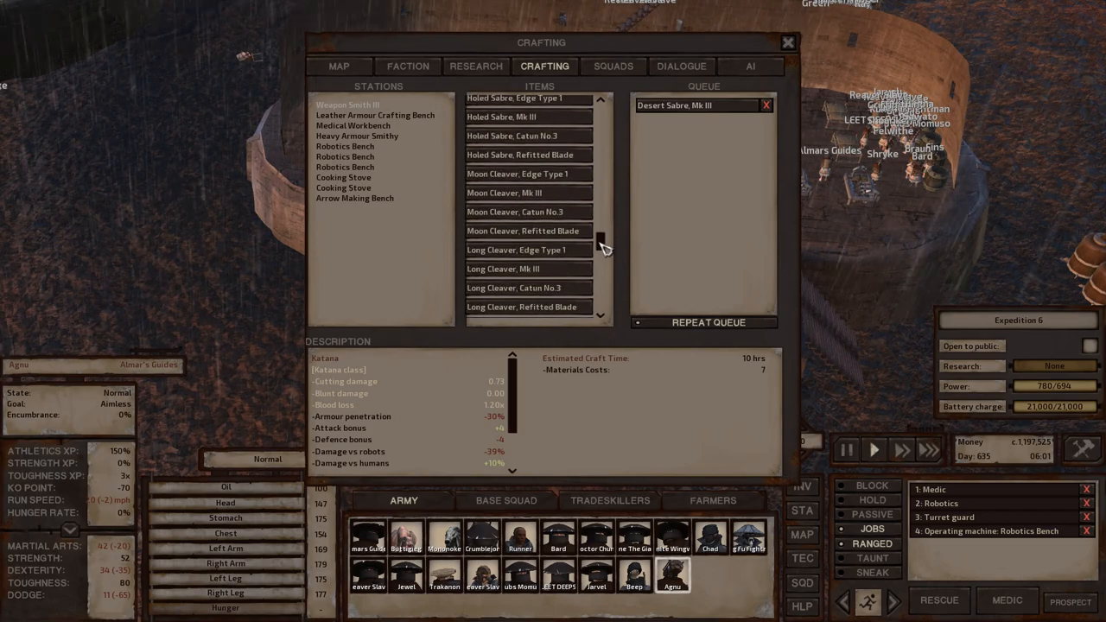
scroll(down, 3)
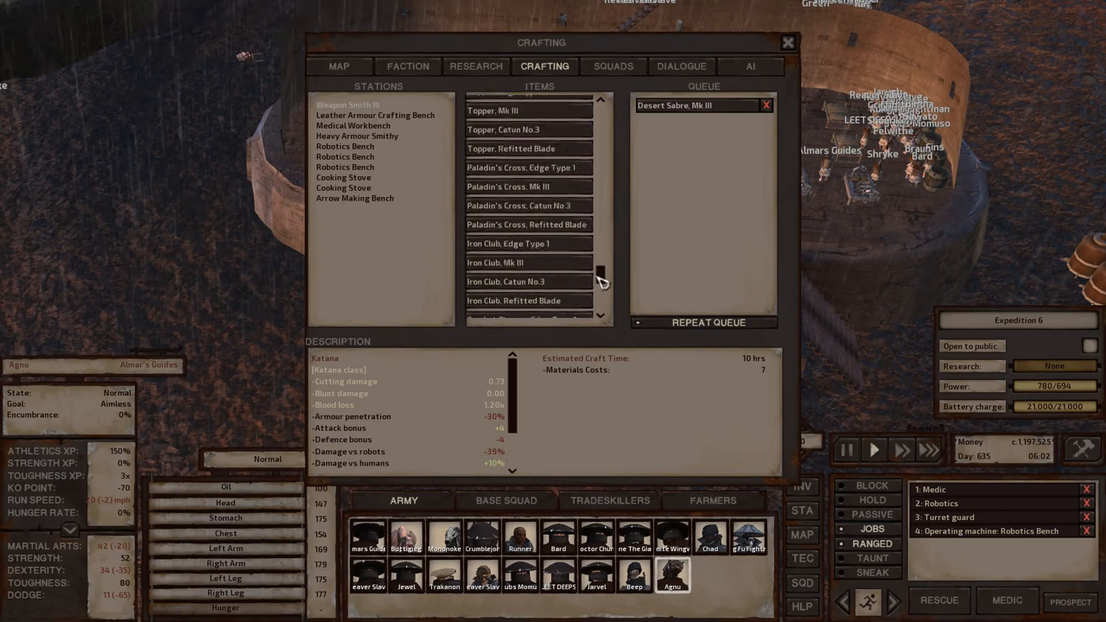
scroll(down, 3)
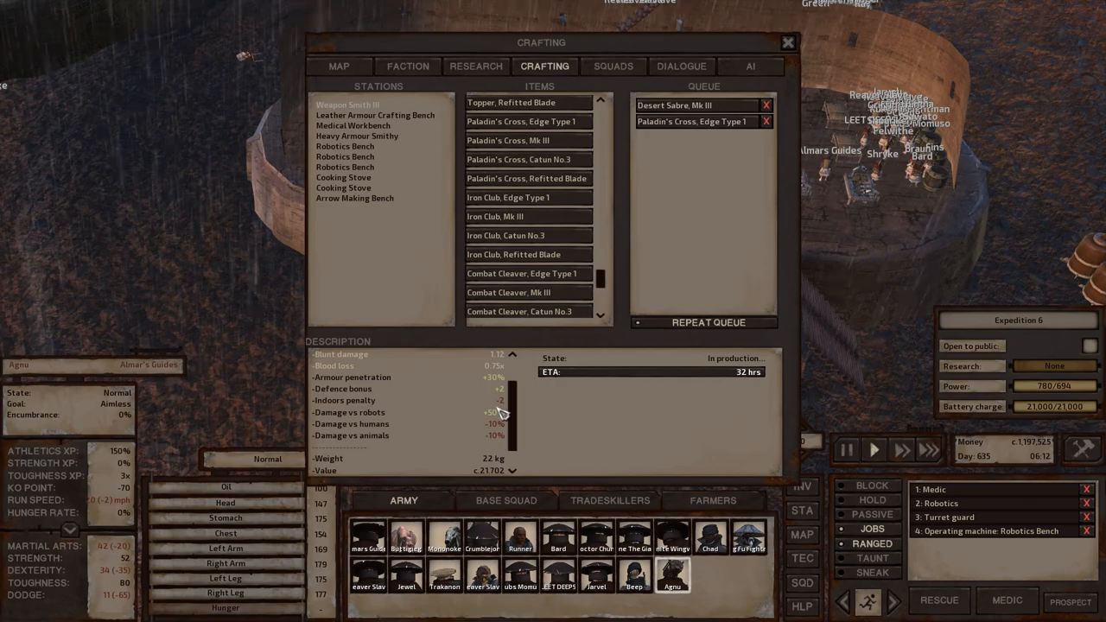
mouse_move(501, 404)
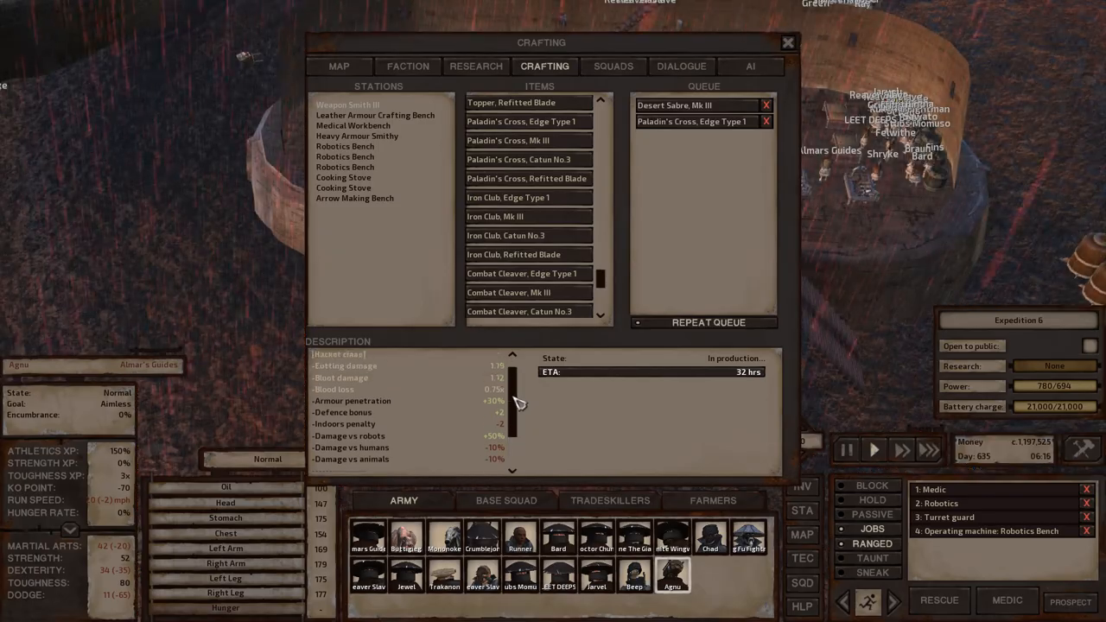
mouse_move(648, 412)
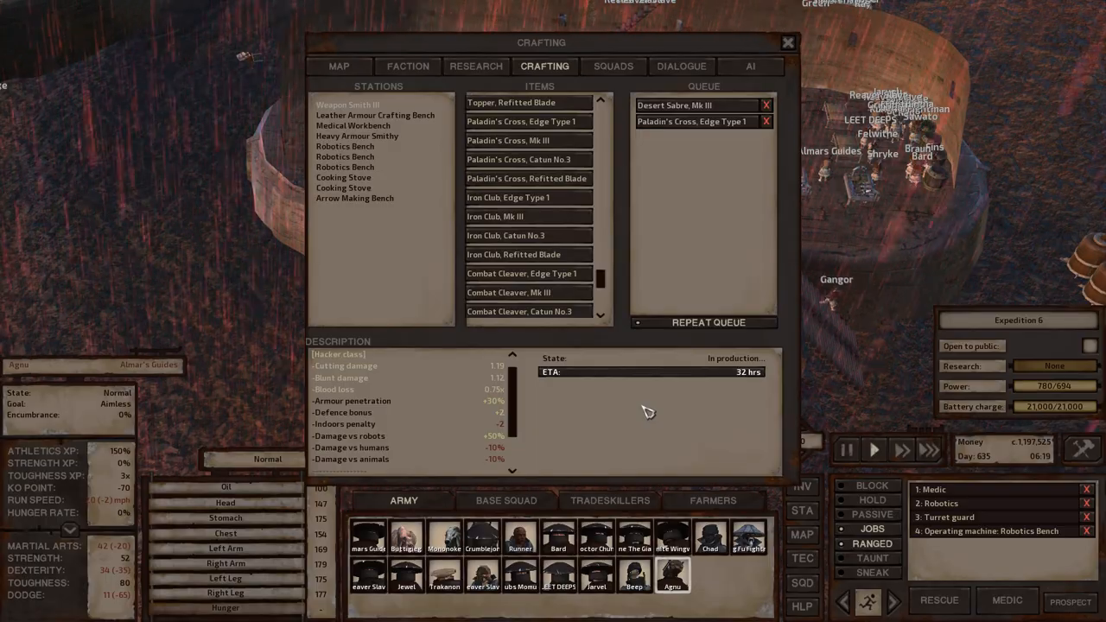
Scroll the Description panel to read the Paladin's Cross and Desert Sabre damage stats.
scroll(down, 3)
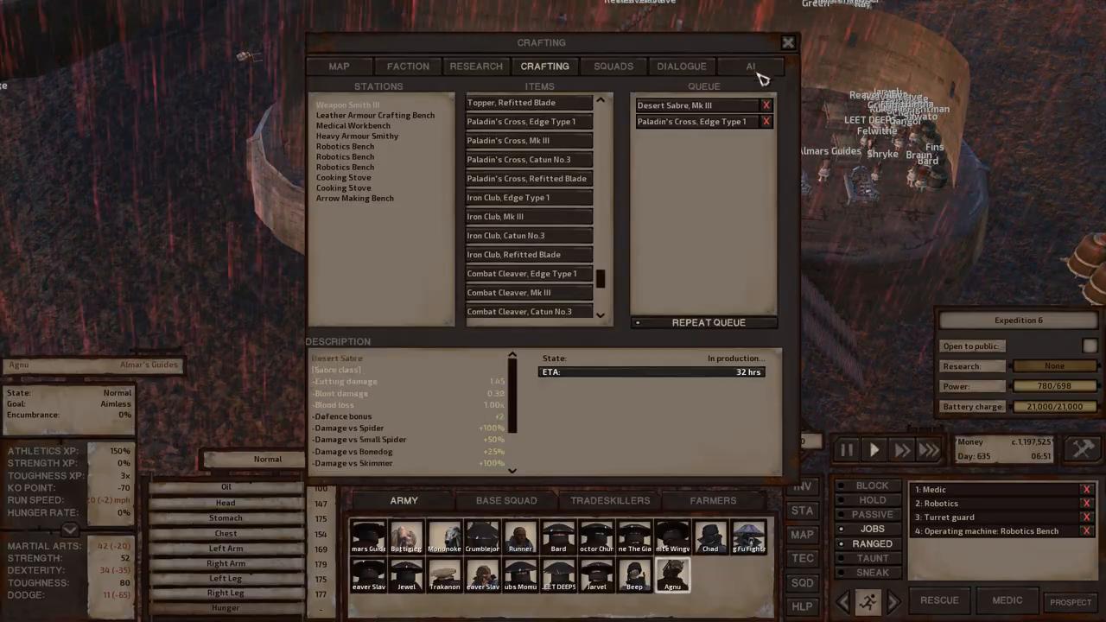
Close the crafting screen so Bard's inventory and equipment can be viewed.
click(786, 41)
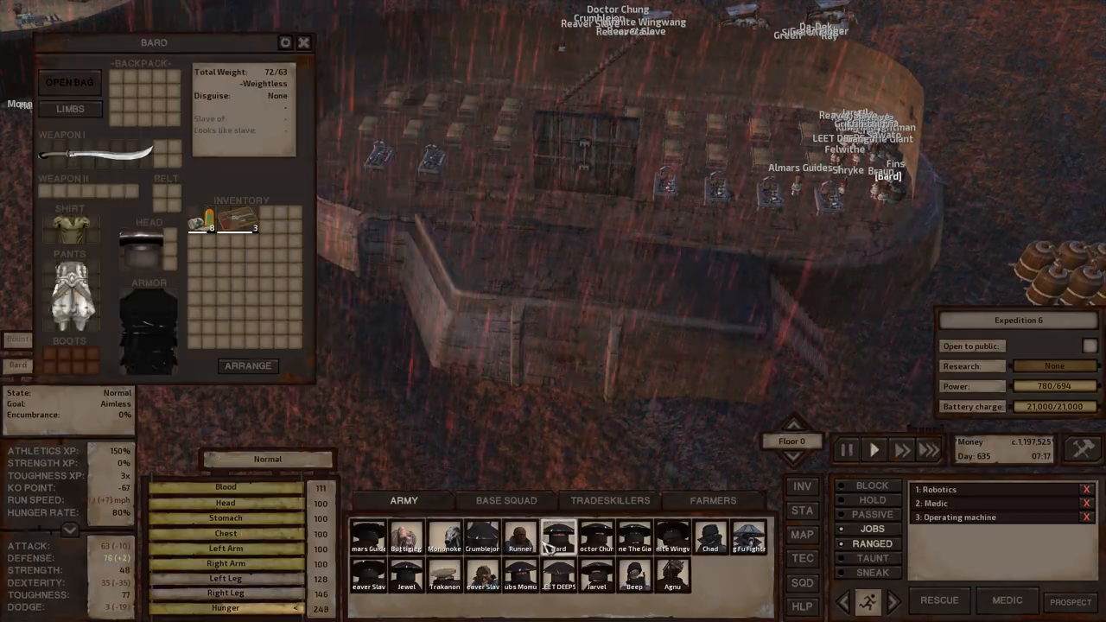
Switch between squad members to compare Rane the Giant's and Doctor Chung's weapon tooltips.
click(596, 535)
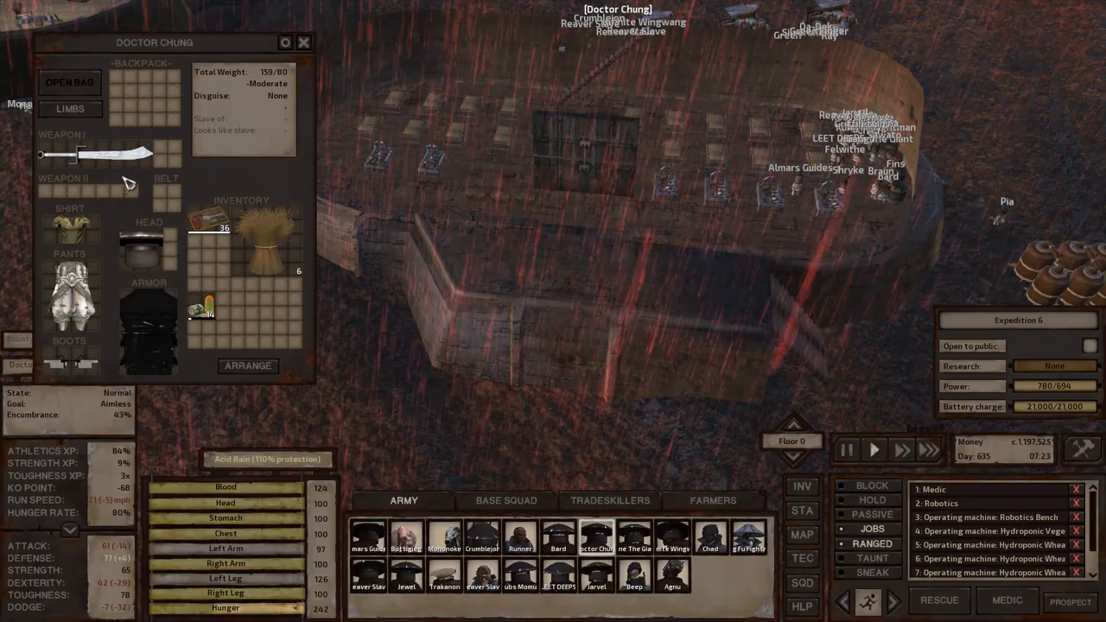
mouse_move(95, 152)
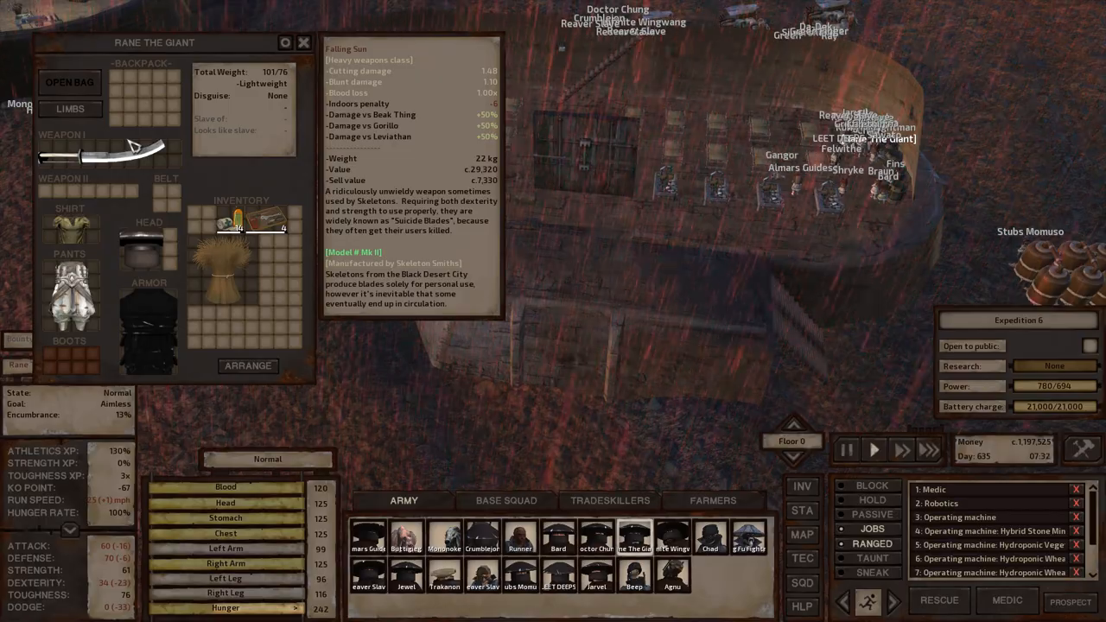
click(596, 536)
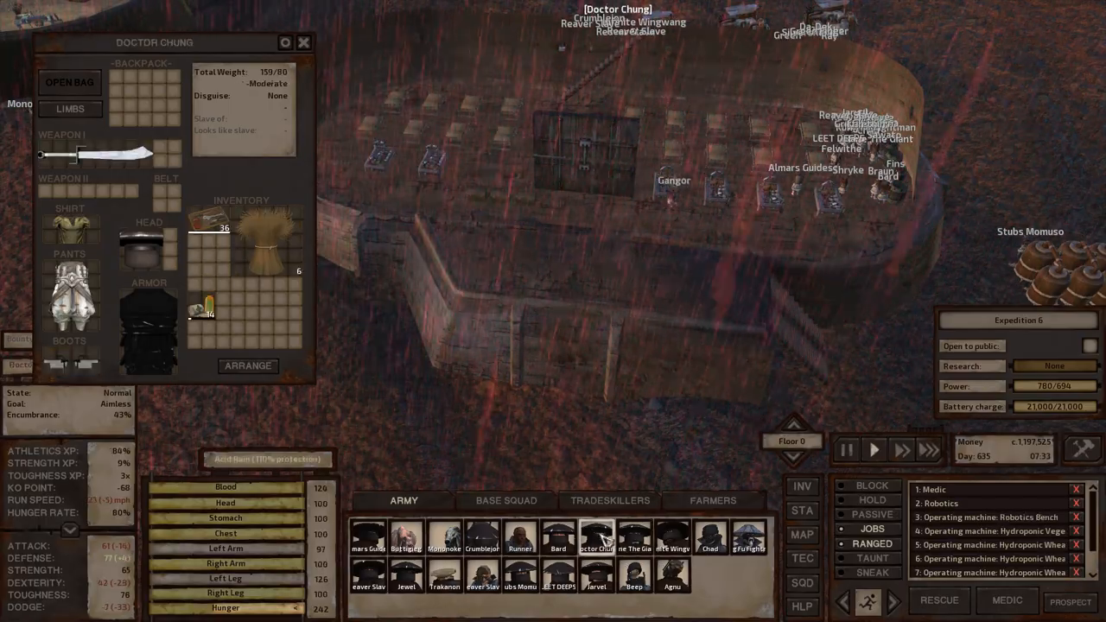
mouse_move(86, 152)
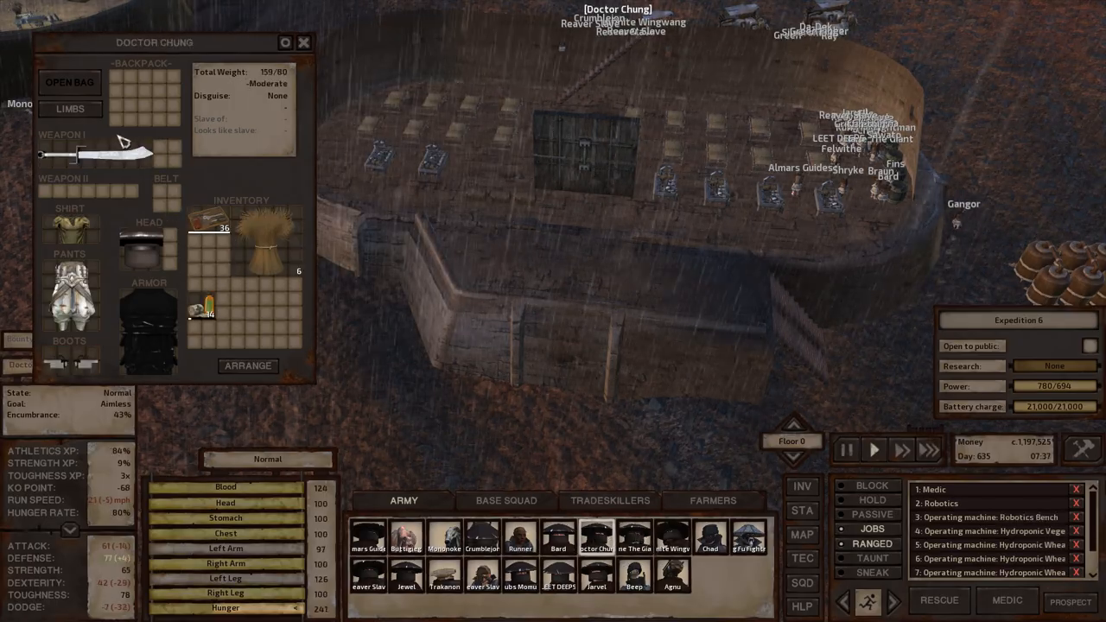
mouse_move(95, 154)
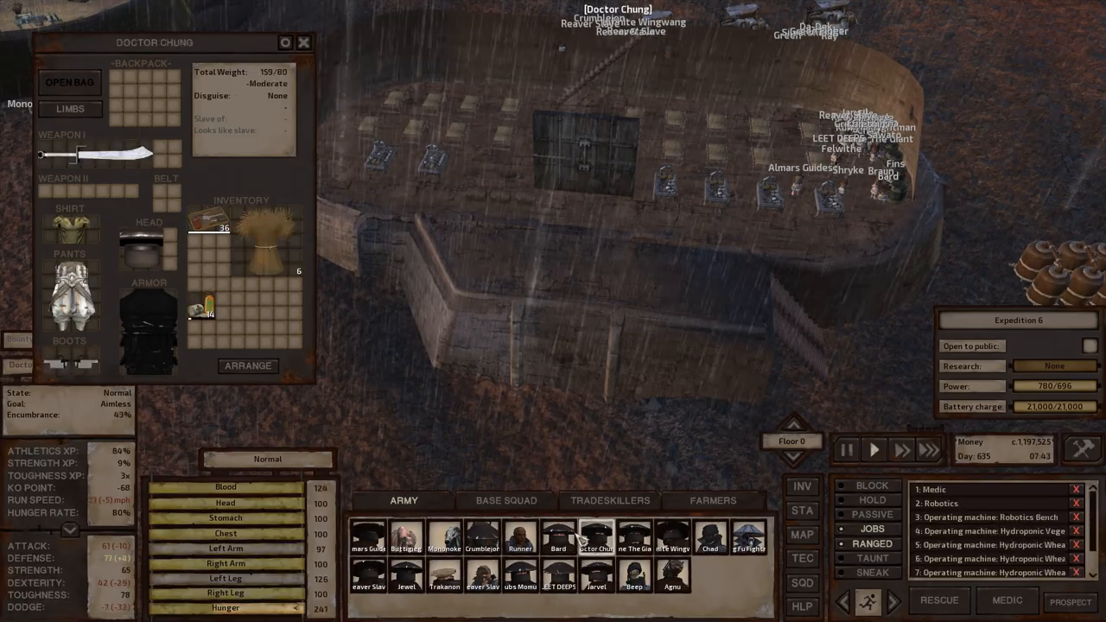
Check Bard's and Doctor Chung's weapons, including a Desert Sabre, then move to Jewel's gear.
click(556, 535)
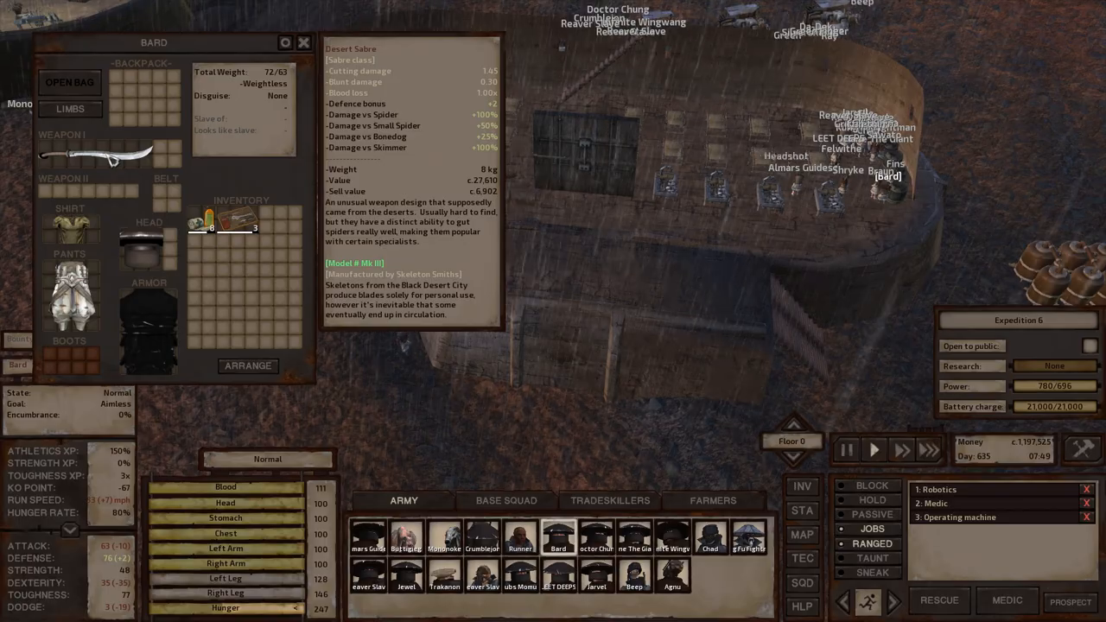
mouse_move(636, 549)
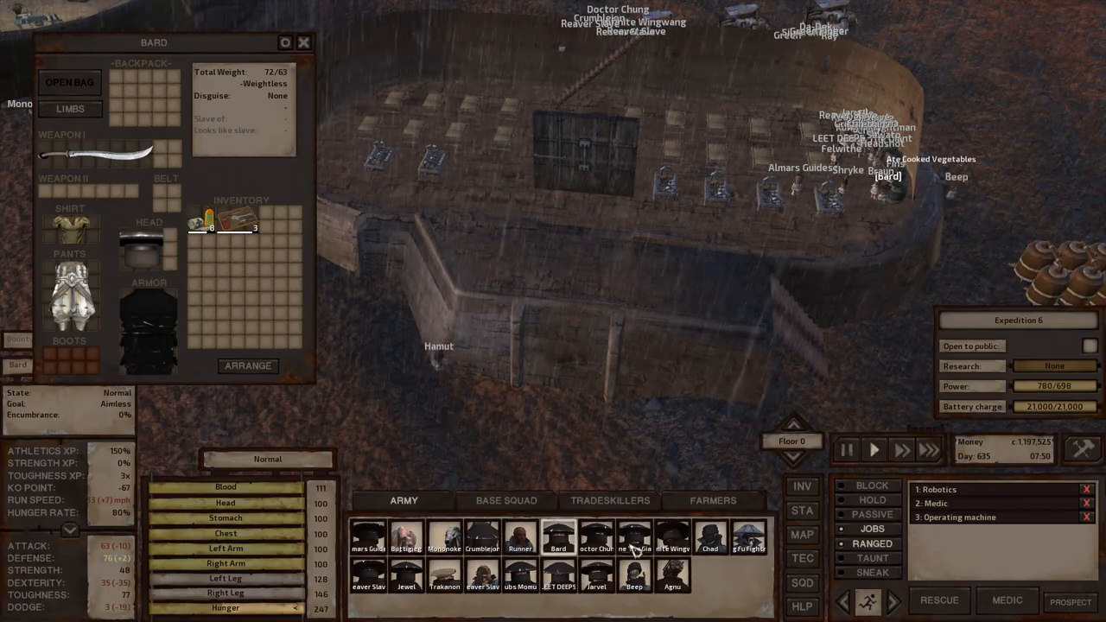
click(596, 536)
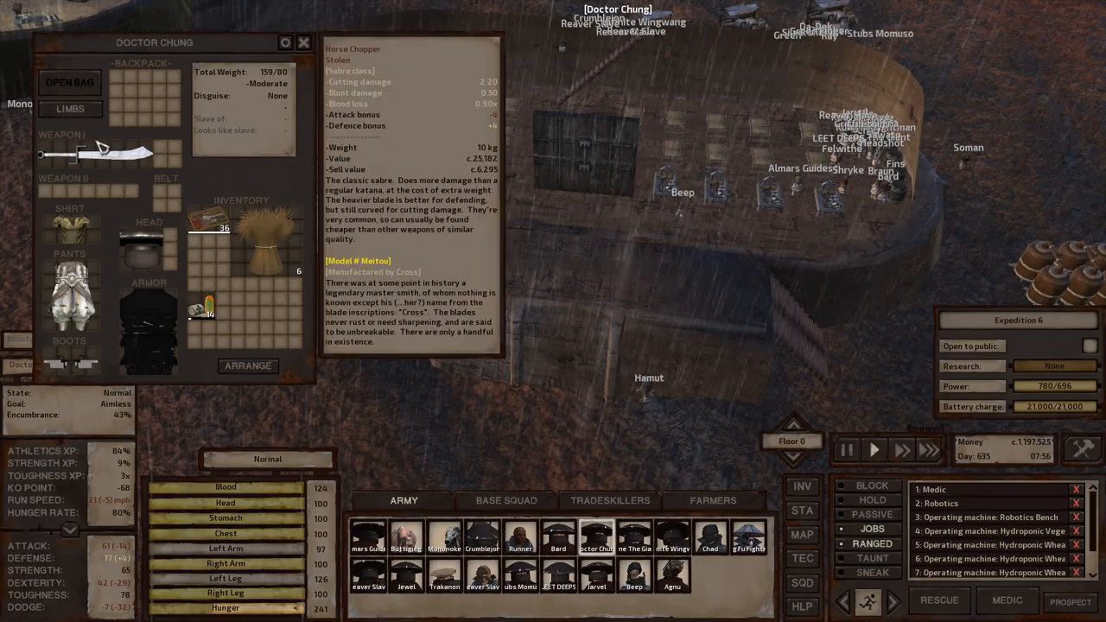
click(708, 538)
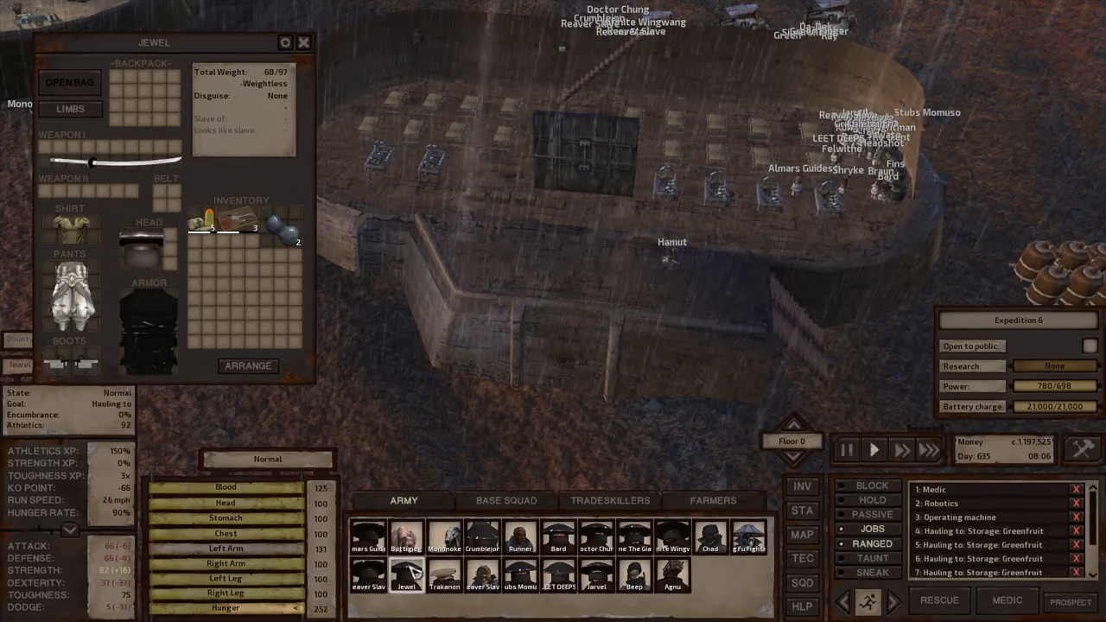
mouse_move(111, 163)
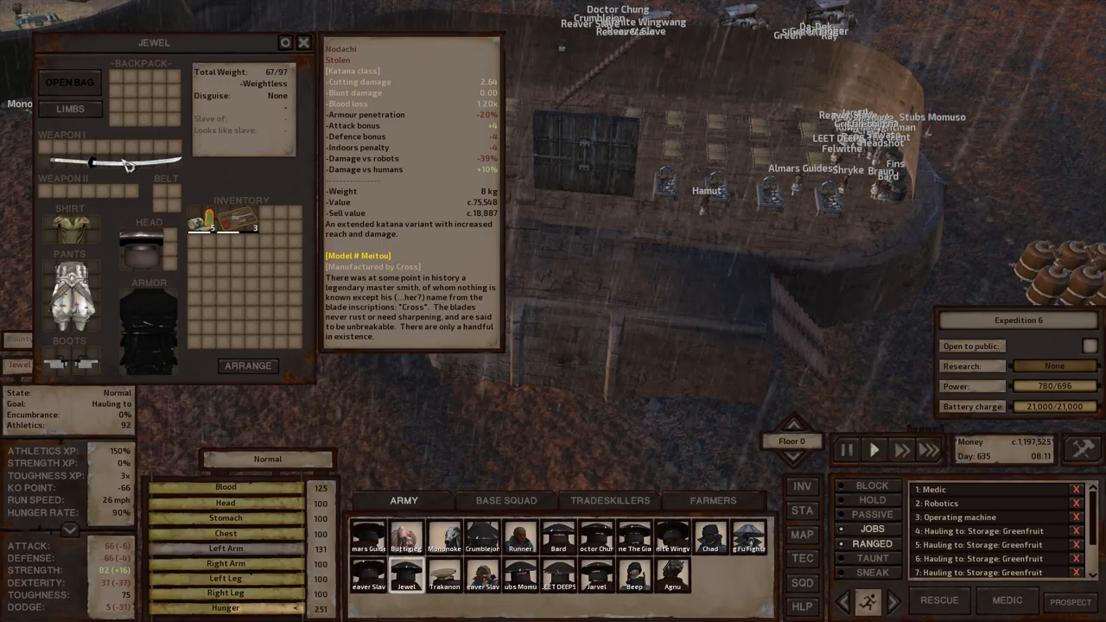
Look over Trakanon's and Jarvel's gear after Jewel's katana, then close the inventory panel.
click(444, 573)
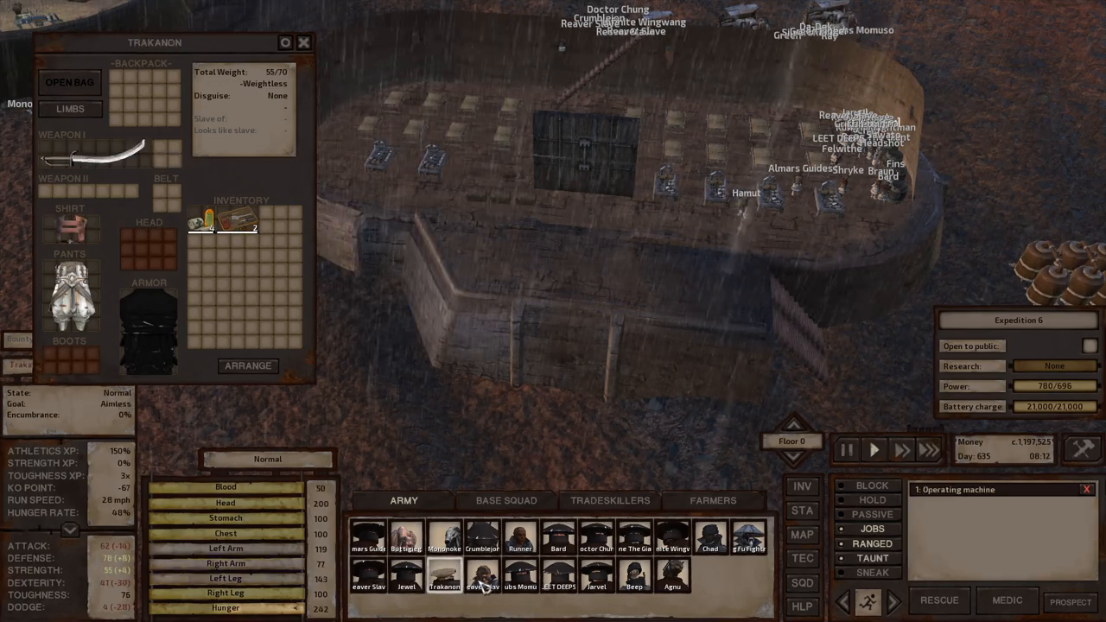
click(596, 574)
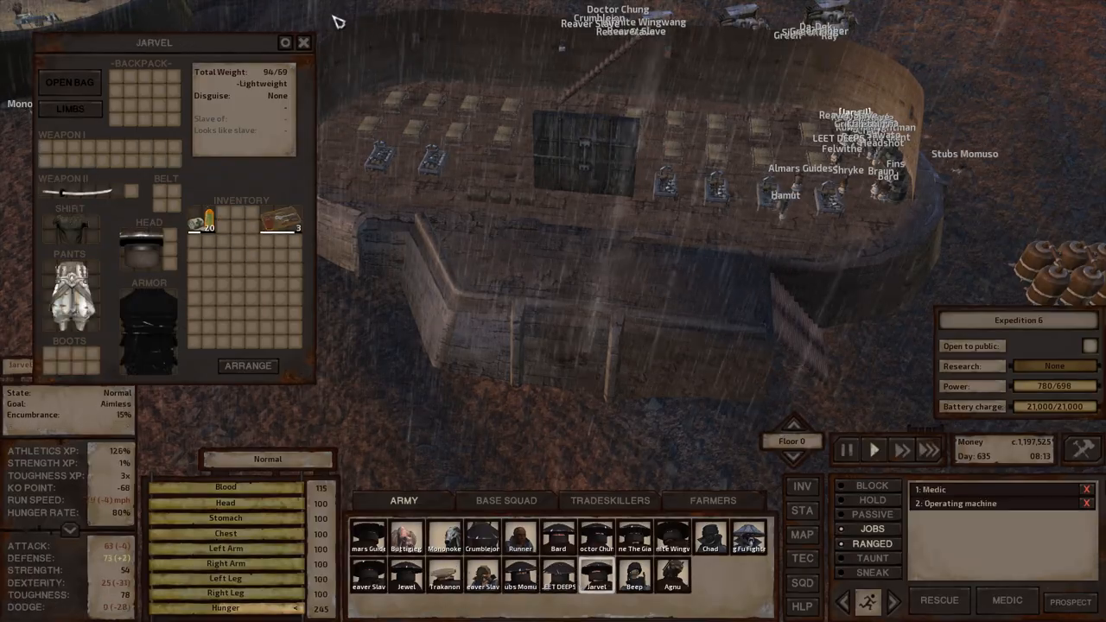
click(304, 41)
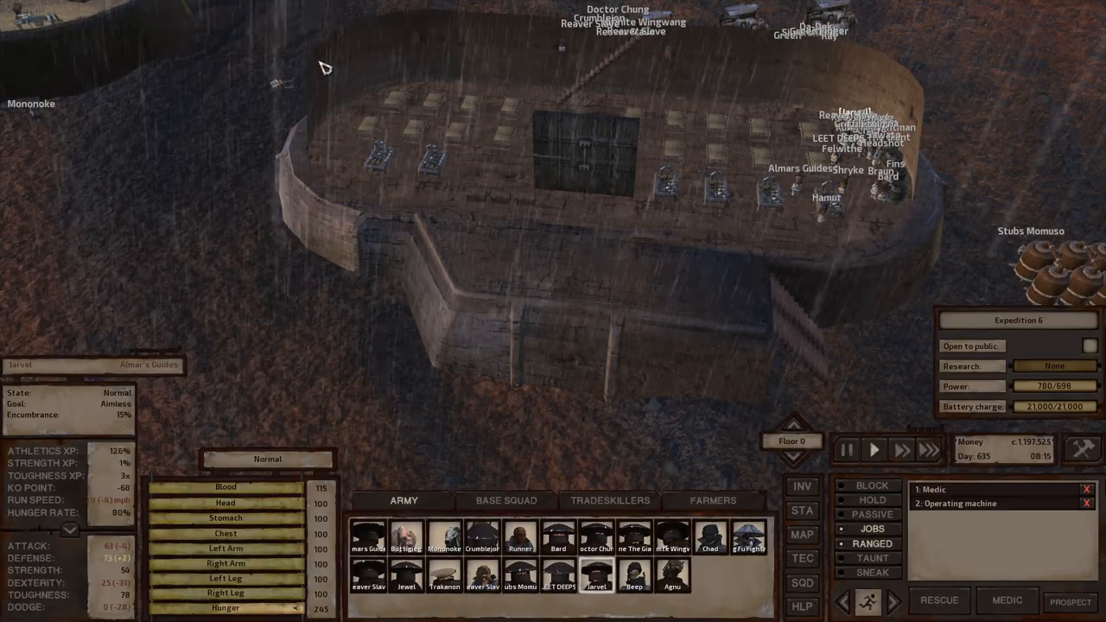